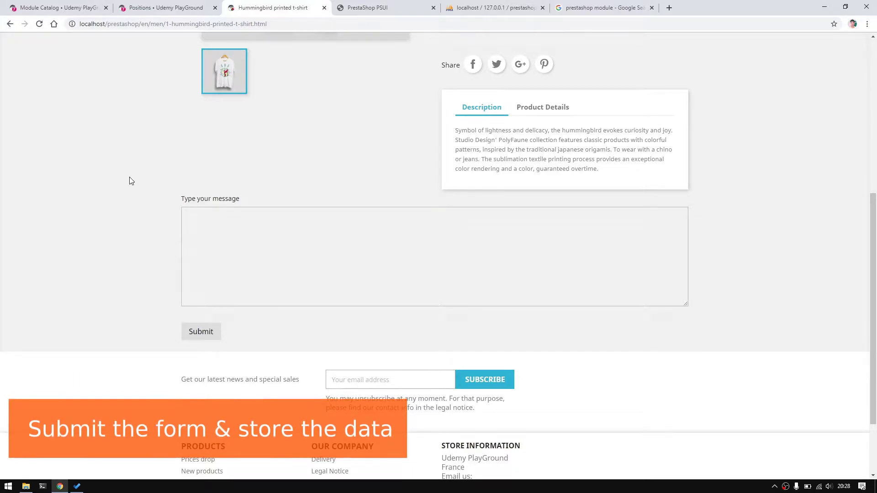
- Assign Tools::getValue('comment') to the comment property in getWidgetVariables
left_click(60, 485)
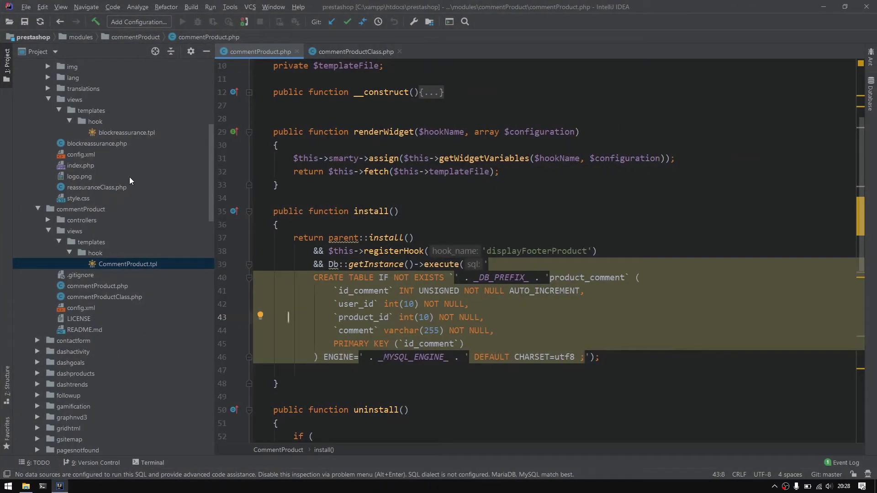
scroll("down", 3)
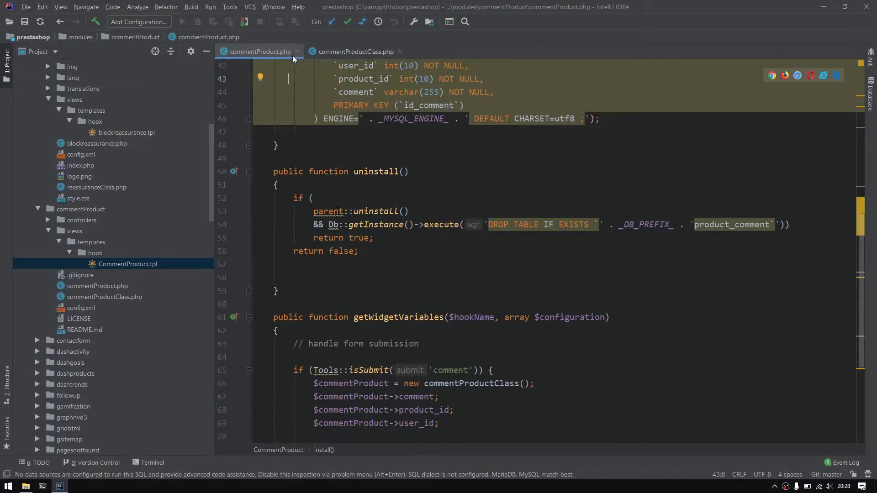
scroll("down", 3)
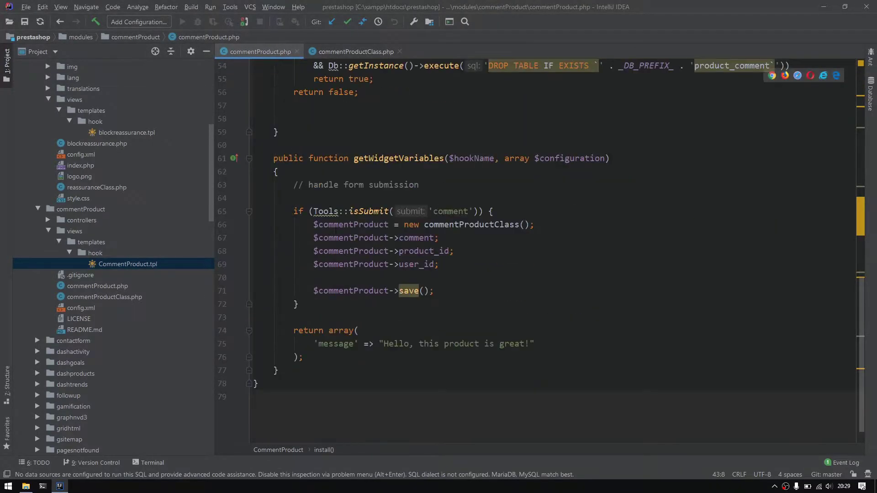
left_click(368, 158)
type(" = get")
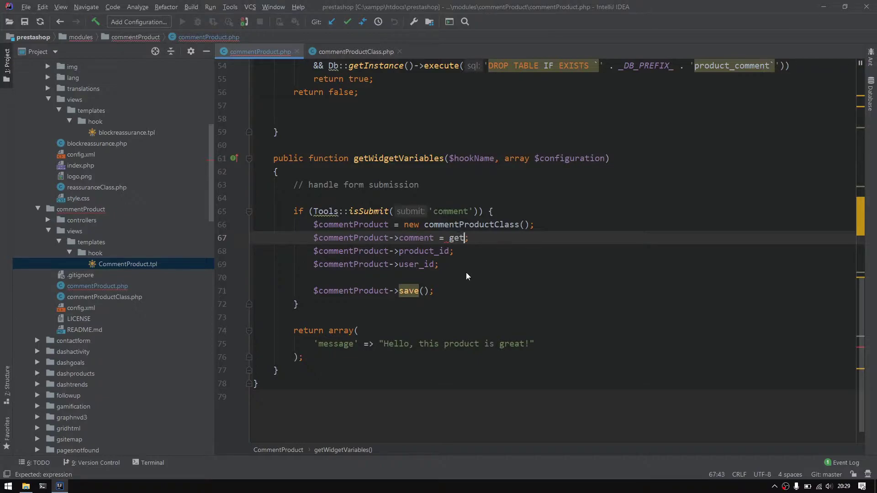
key("BackSpace")
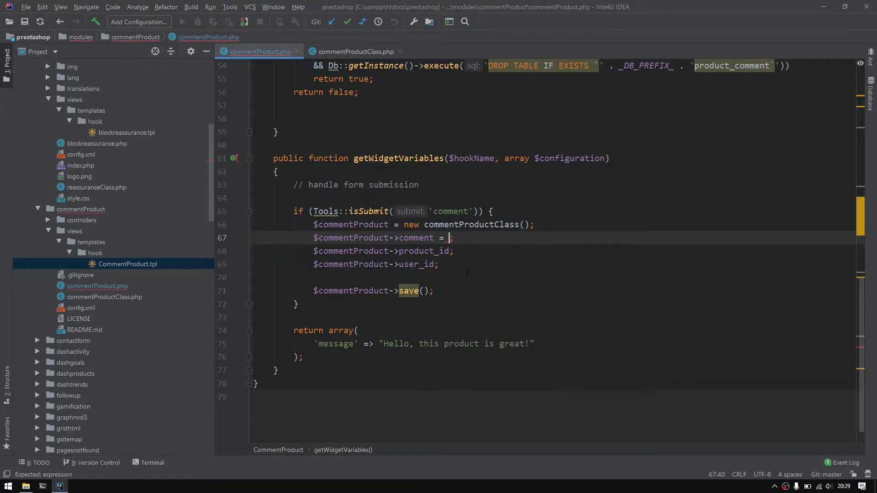
type("Tools::getValue('comment")
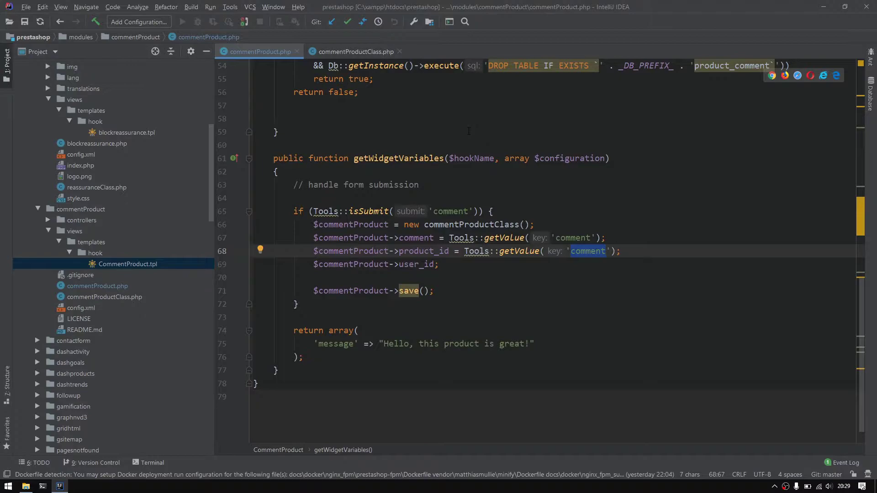
- Assign Tools::getValue('id_product') to product_id and 1 to user_id
type("id_pr")
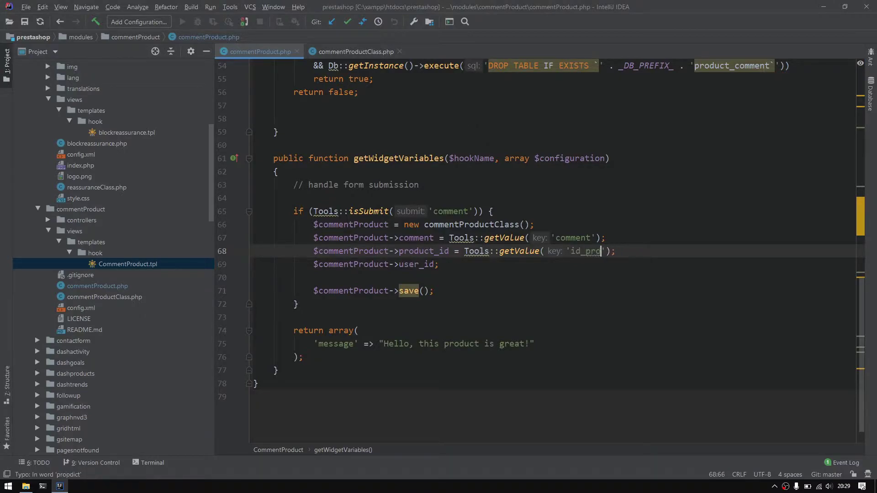
type("duct")
left_click(585, 264)
type(" = ")
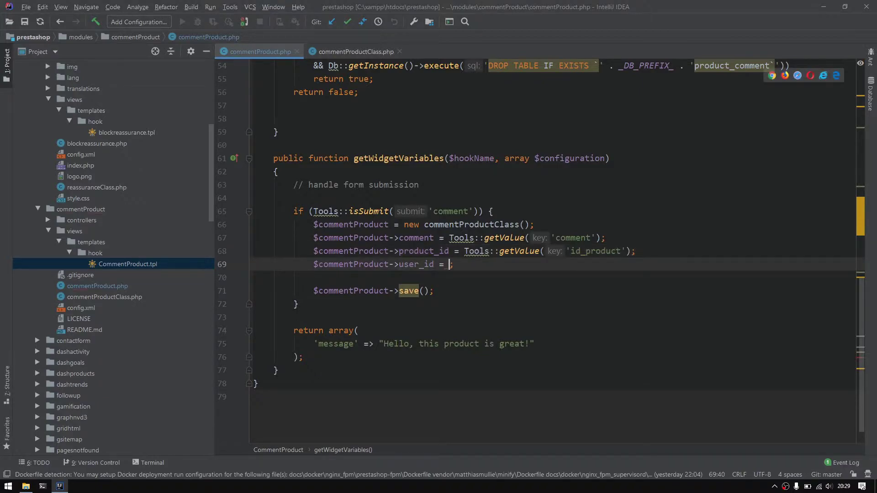
type("1")
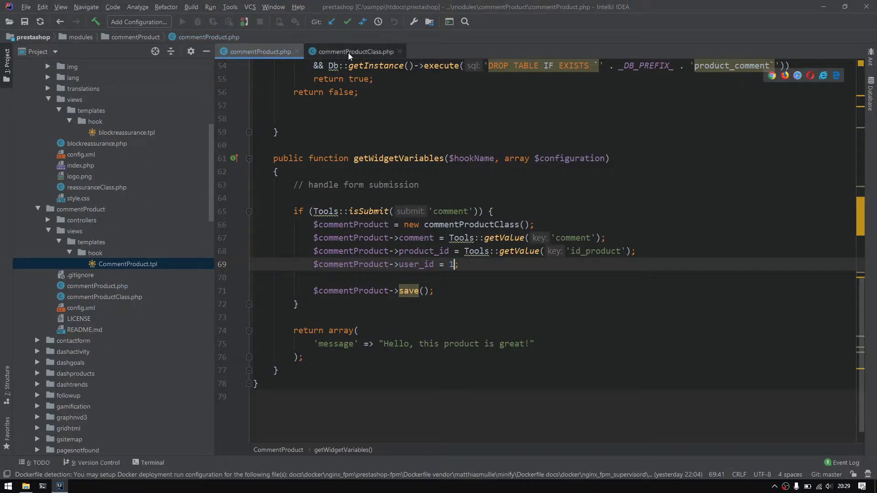
- Remove the id_comment field entry and the 'lang' => true options in commentProductClass.php
left_click(355, 51)
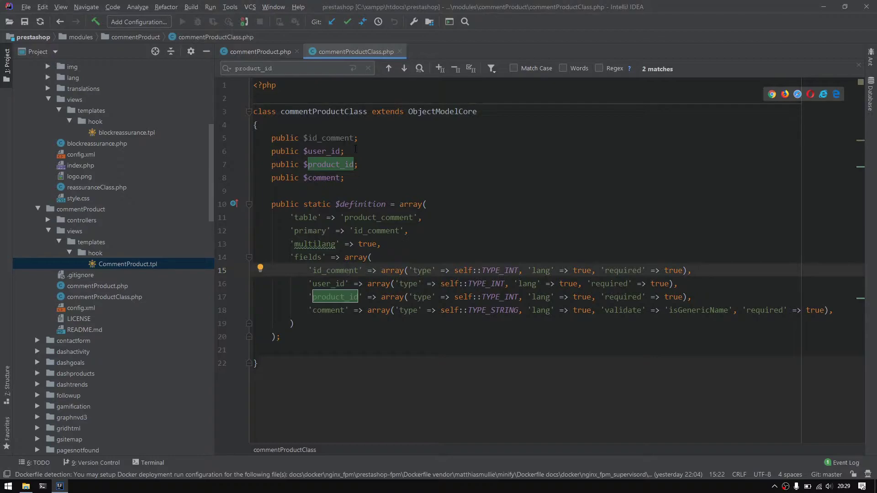
left_click(313, 138)
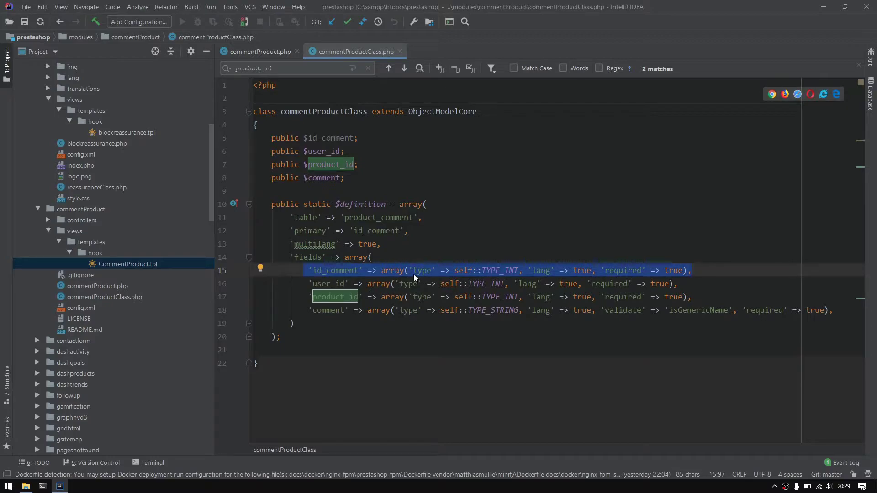
mouse_move(413, 278)
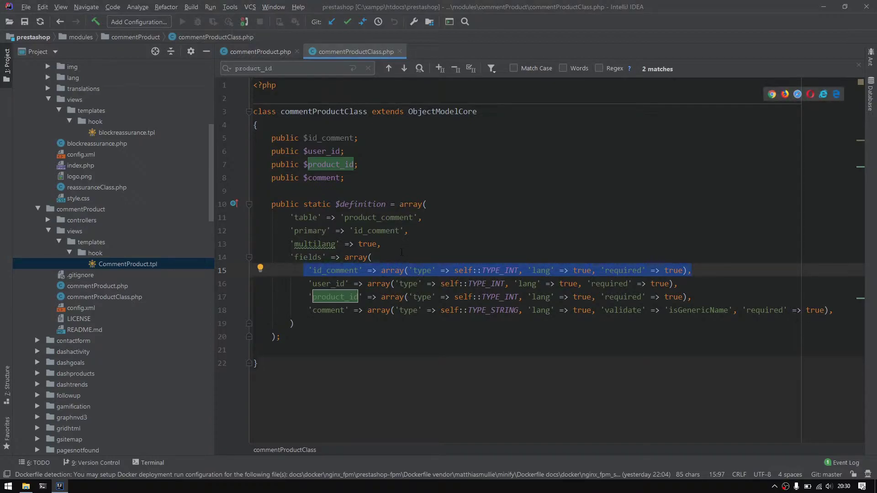
left_click(333, 270)
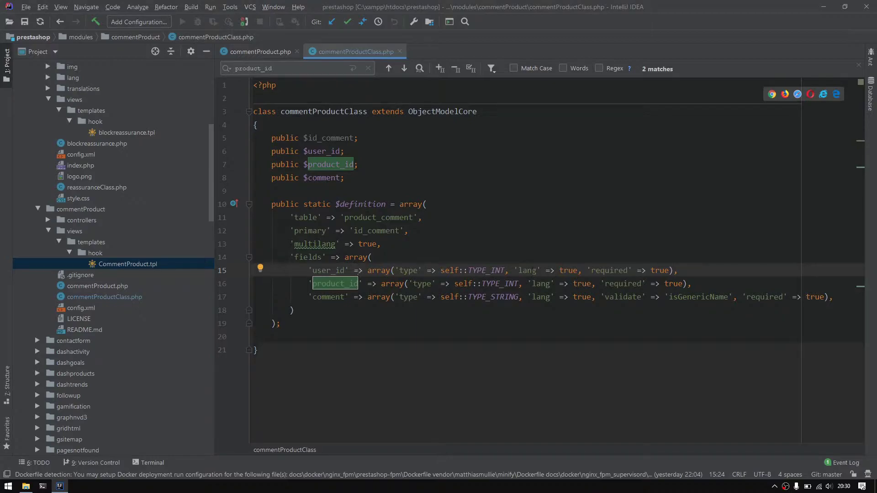
double_click(526, 271)
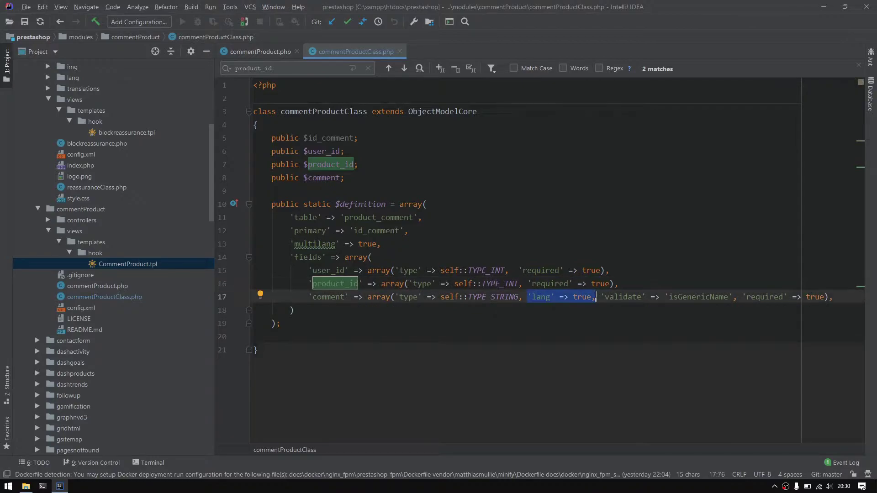
key("Delete")
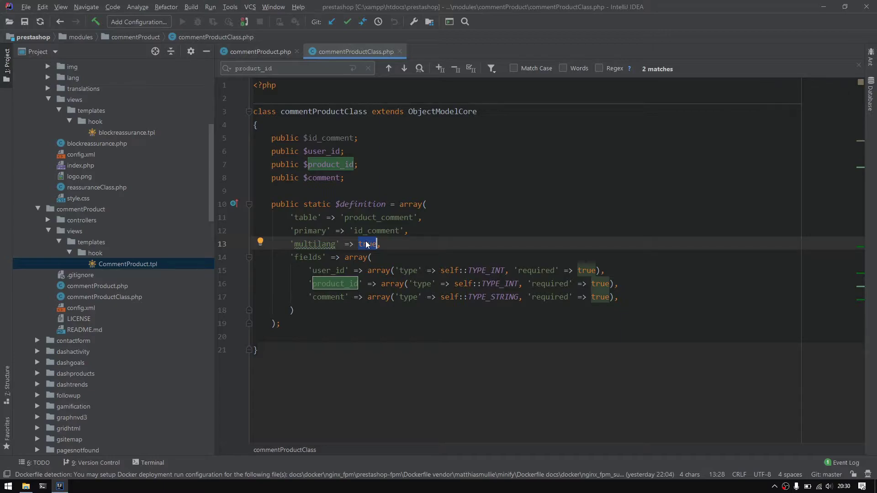
- Set 'multilang' to false in the class definition and return to the storefront
type("false")
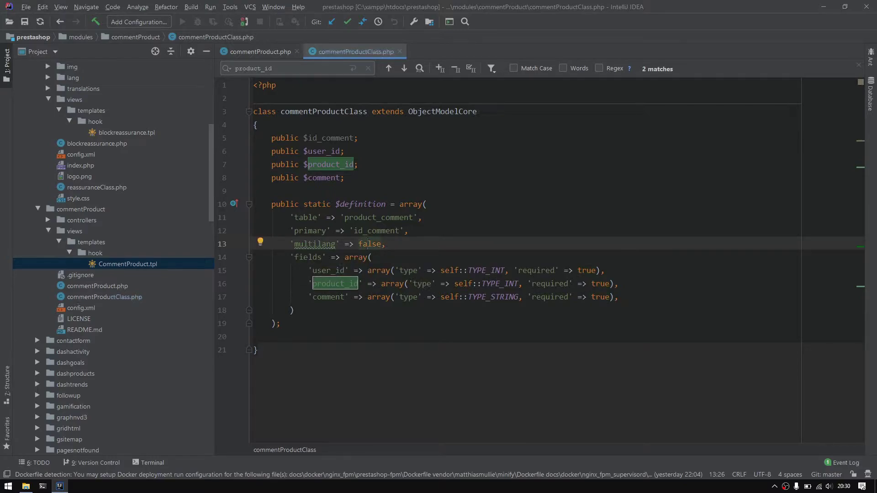
left_click(39, 485)
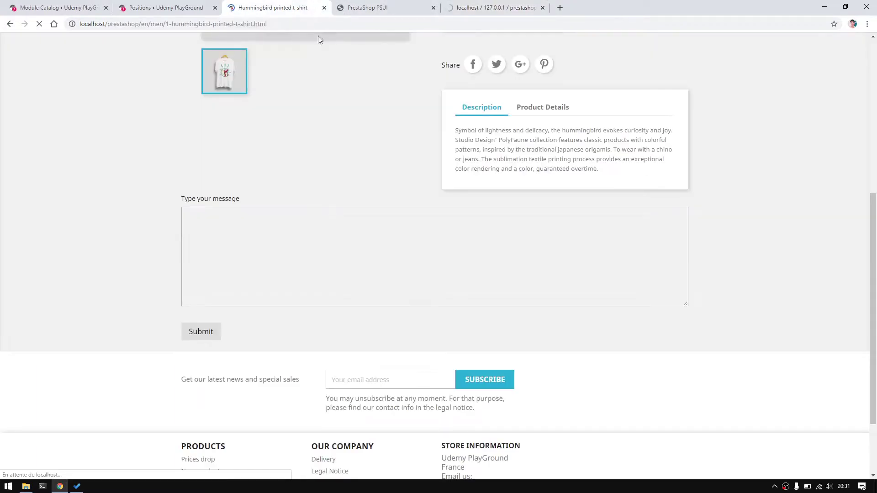
- Post the review 'This is a gerat product!' from the hummingbird t-shirt page's message form
left_click(261, 248)
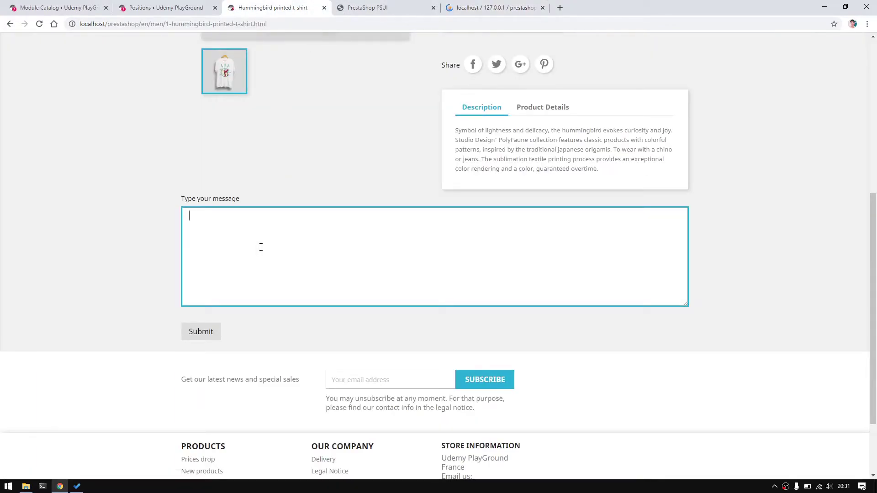
type("This is a g")
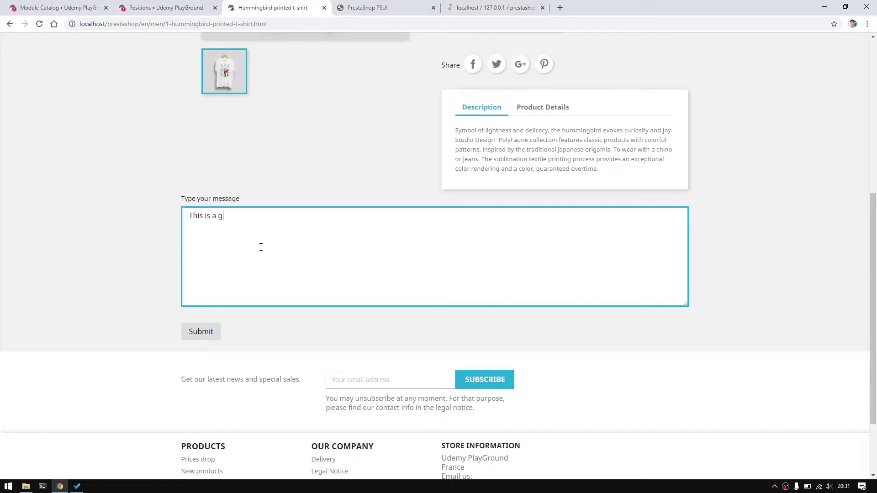
type("erat product")
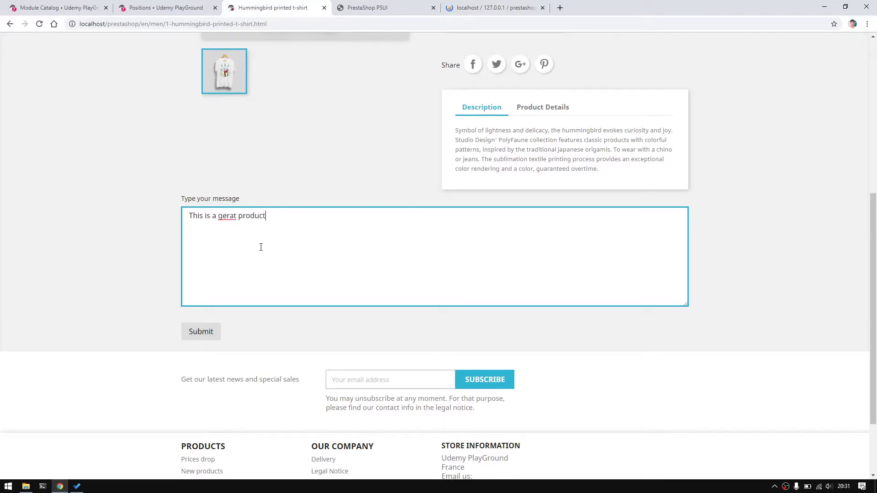
type("!")
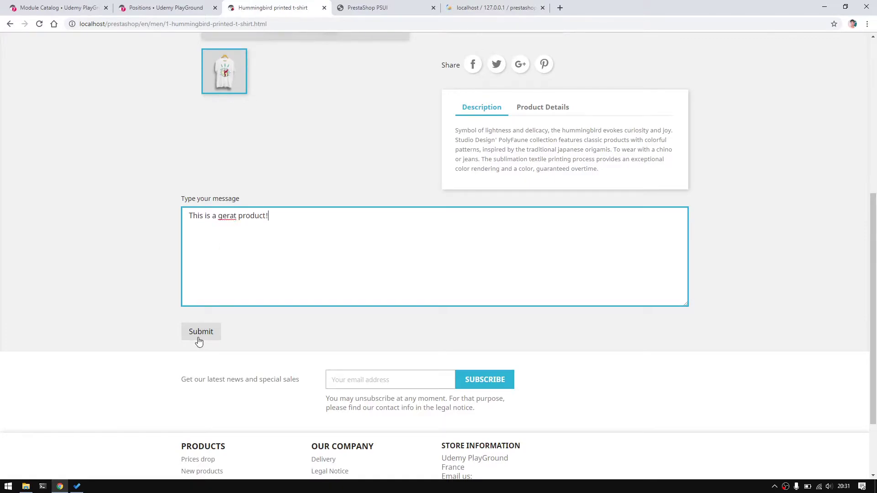
left_click(200, 330)
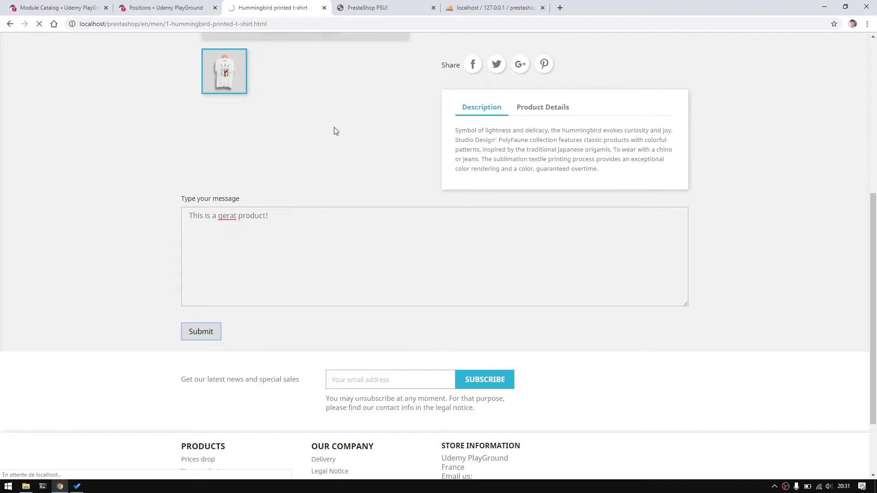
left_click(200, 331)
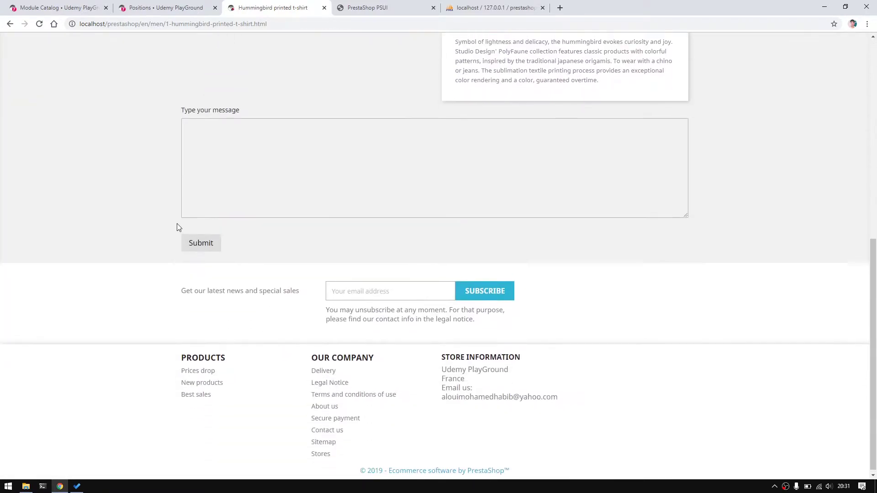
scroll("up", 3)
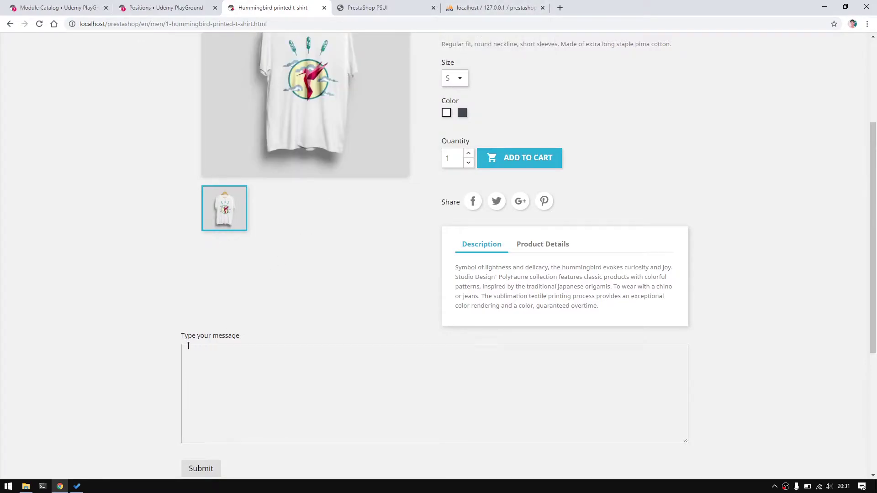
- Check the ps_product_comment row (user_id 1, product_id 1) in phpMyAdmin, then return to the t-shirt page
left_click(25, 486)
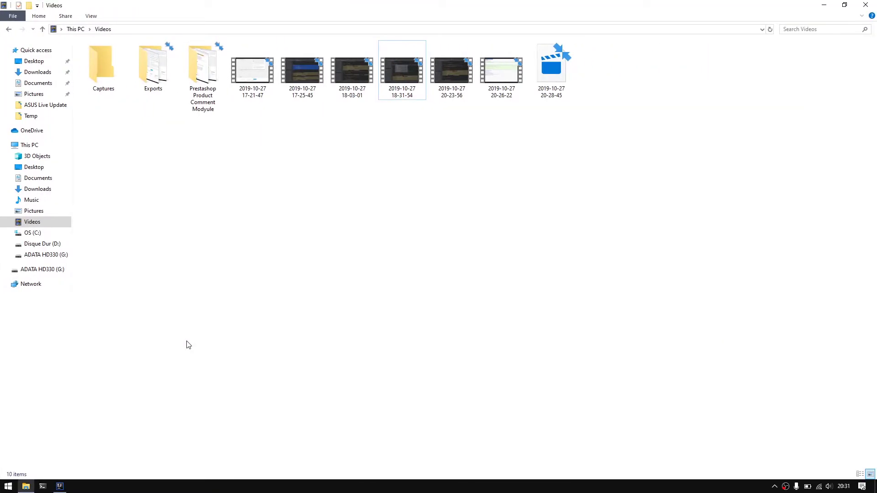
left_click(58, 485)
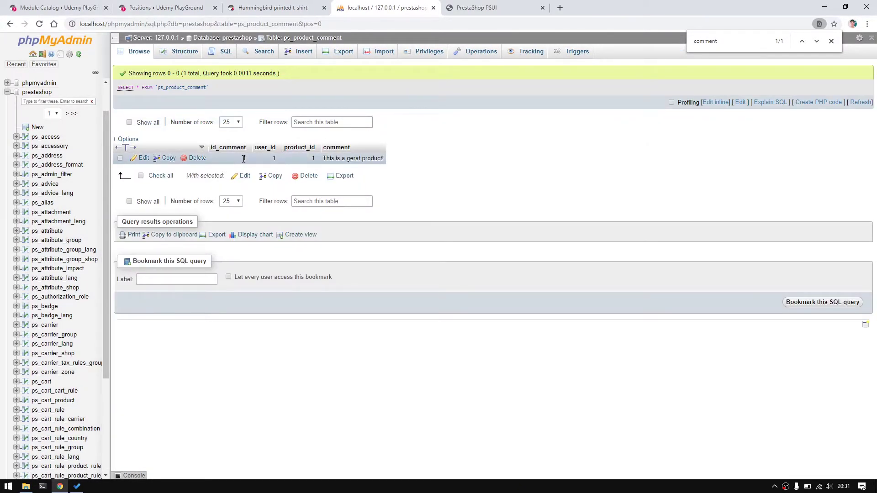
mouse_move(279, 168)
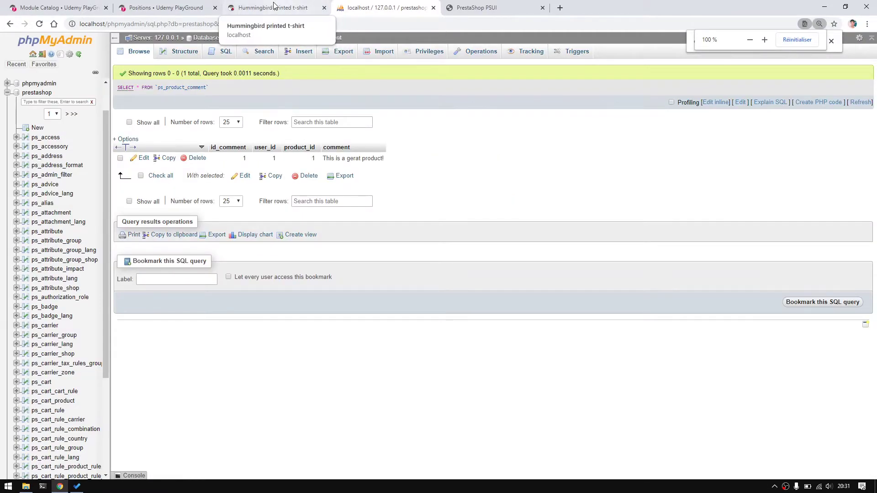
left_click(274, 8)
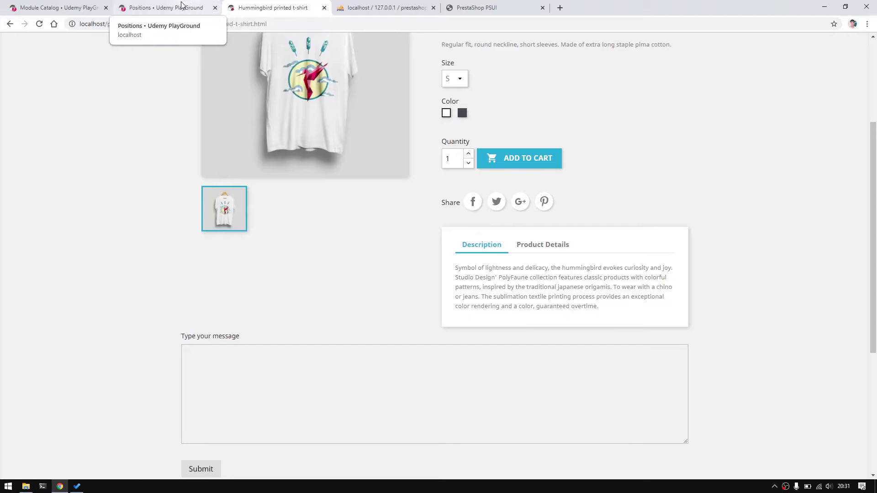
- Find 'alert' in the PrestaShop UI Kit and open the Alerts section
left_click(494, 7)
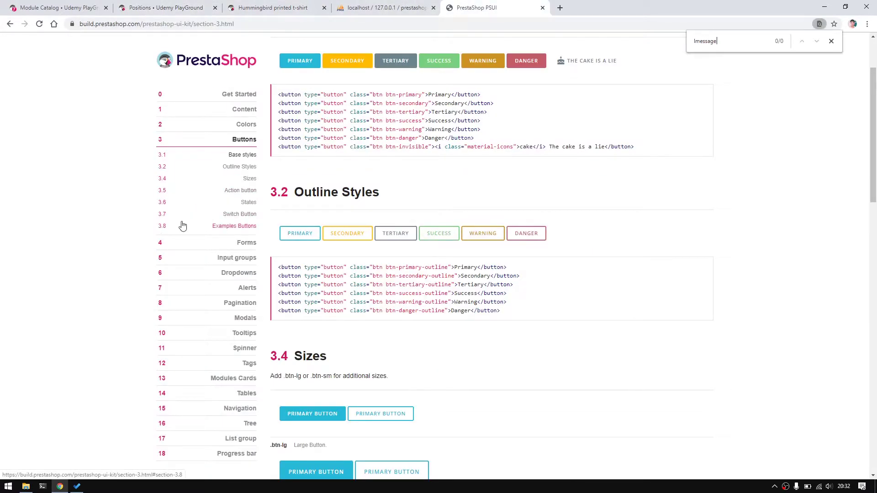
type("alert")
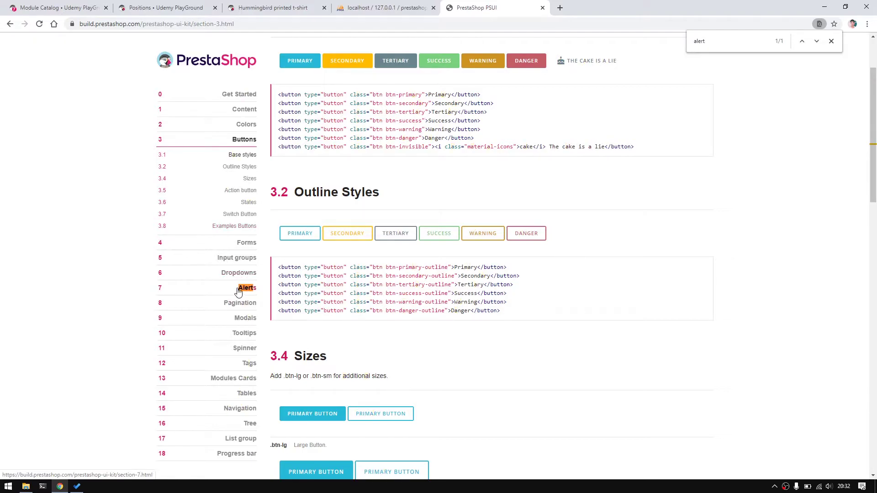
left_click(245, 288)
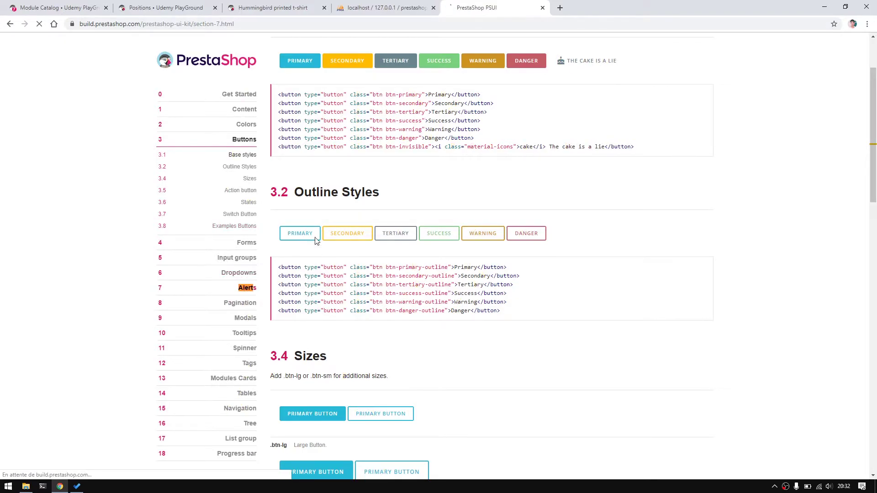
left_click(246, 288)
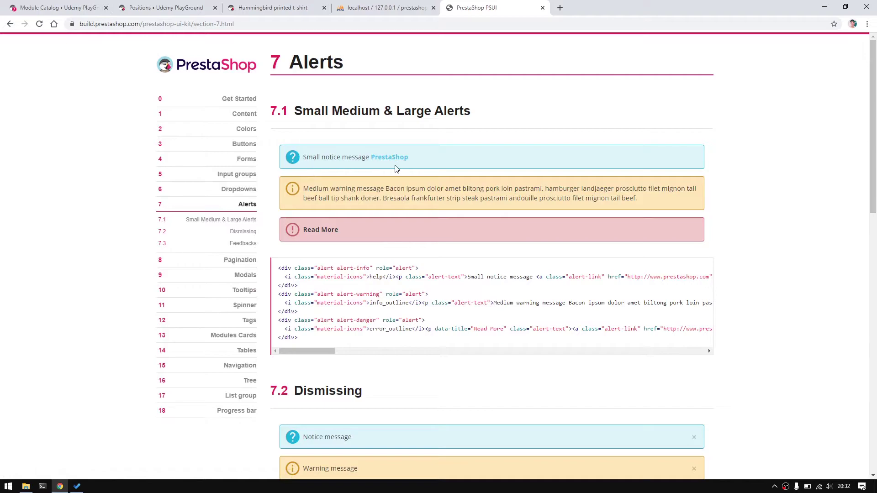
- Locate the info-alert example markup and go back to the IDE
scroll("down", 3)
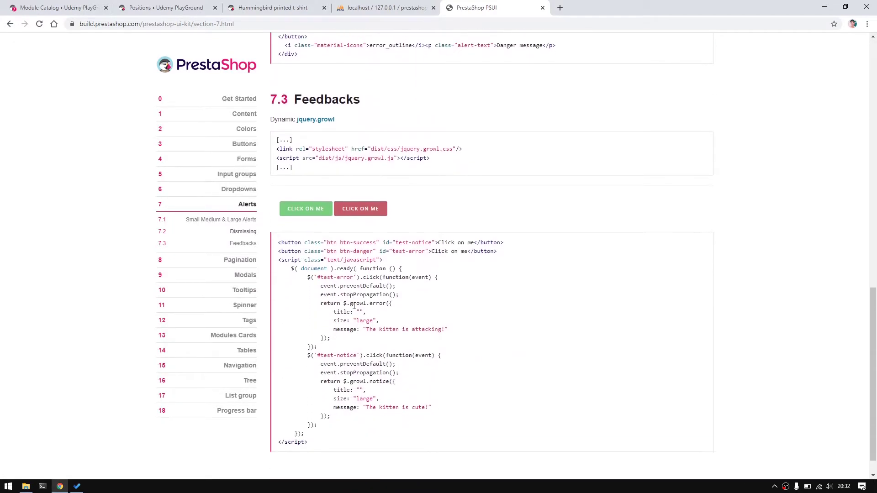
scroll("up", 3)
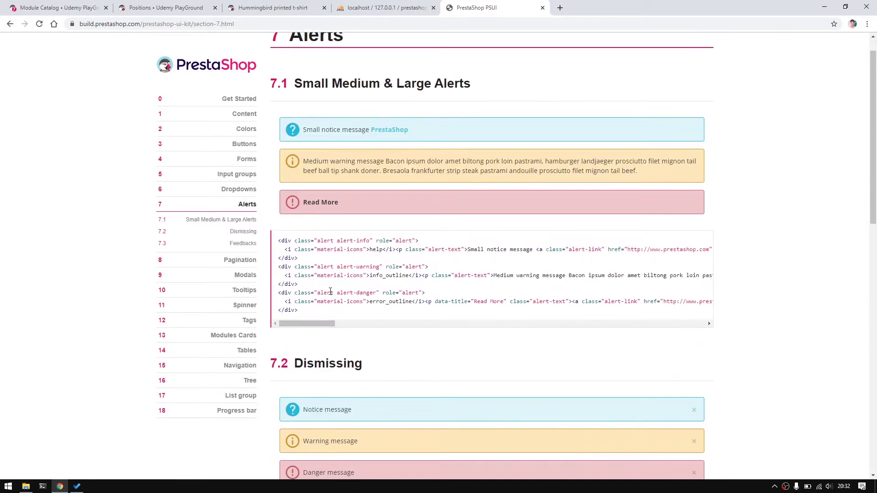
scroll("up", 3)
type("message")
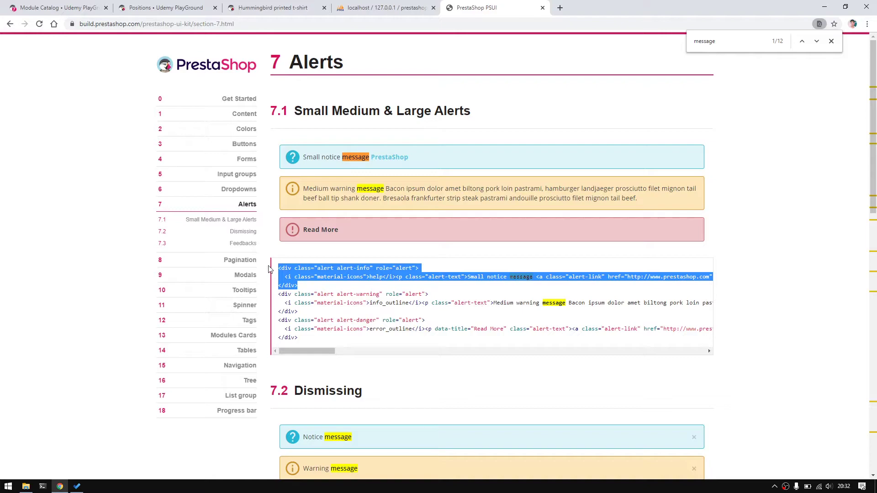
left_click(59, 485)
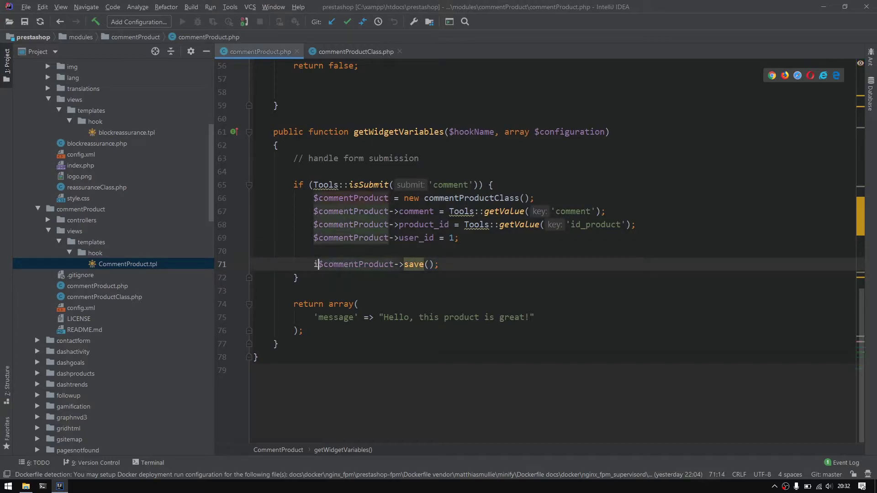
- Wrap save() in an if with $message = "" initialised, the alert assigned on success, and an else branch
type("f(")
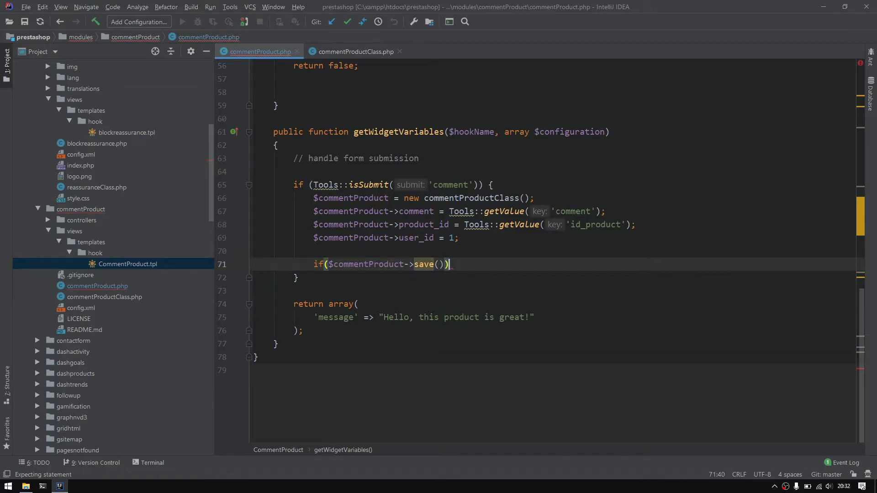
key("Enter")
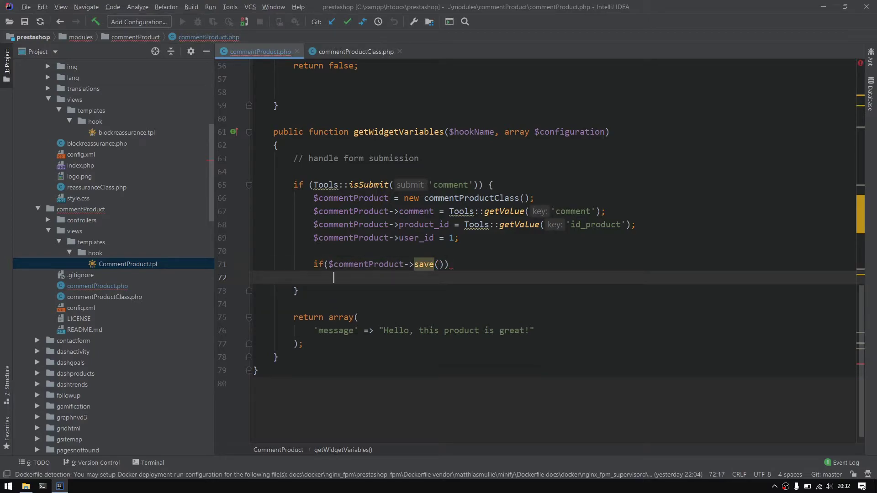
type("$")
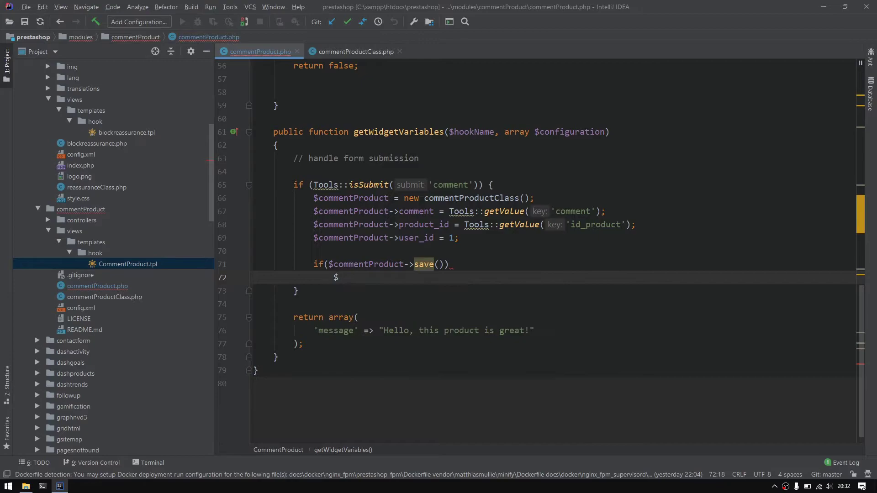
key("Enter")
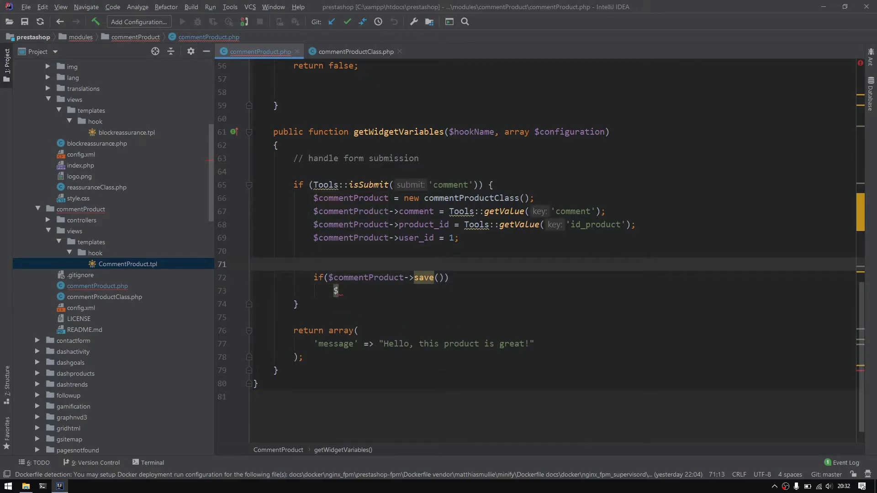
type("$message")
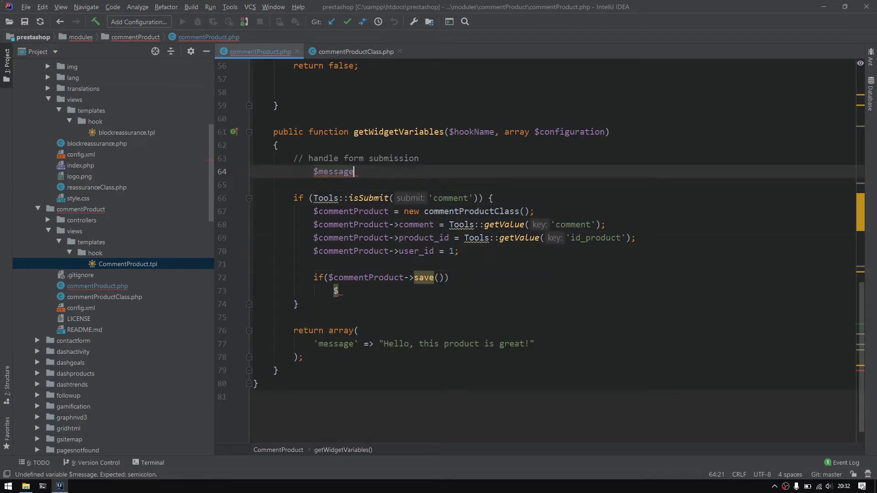
type("= \"\";")
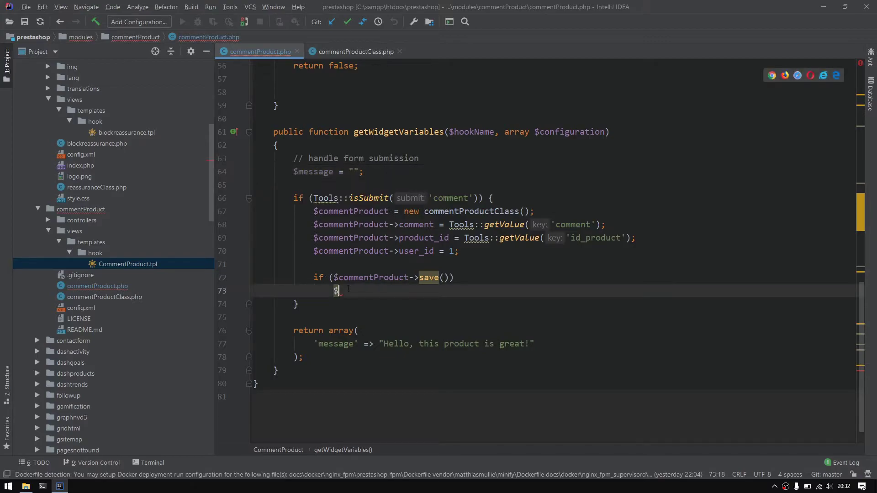
type("m")
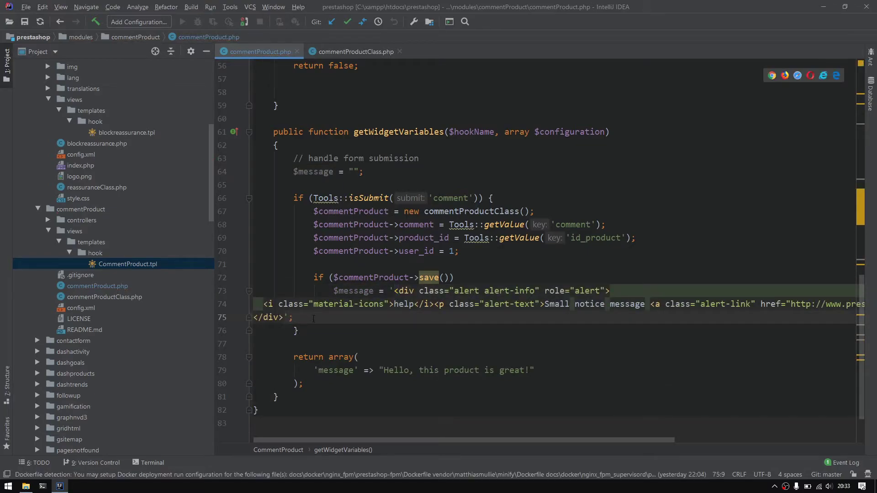
type("else")
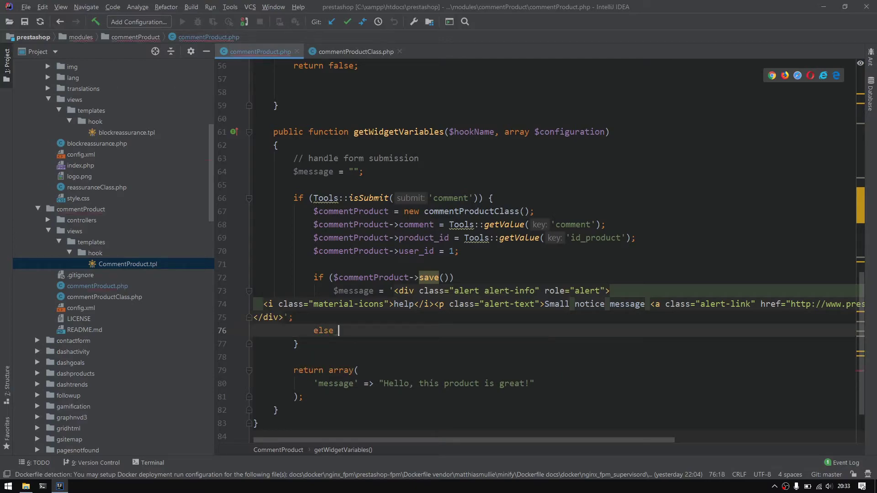
type("{")
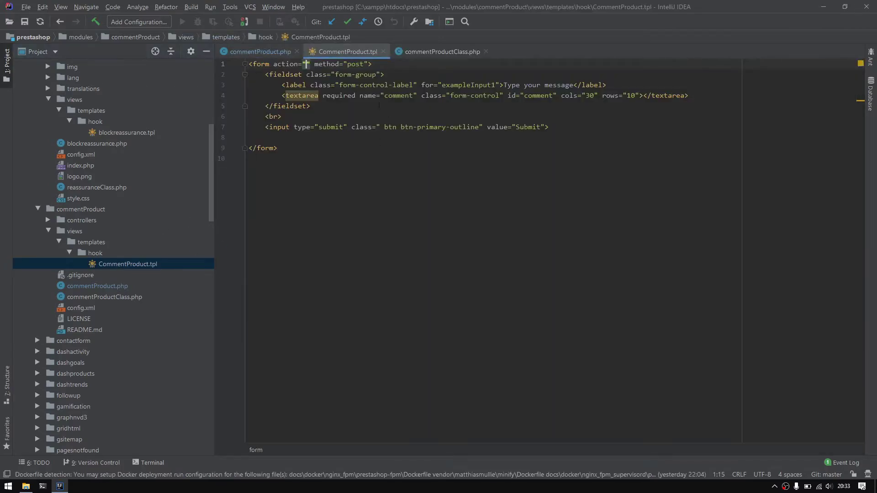
- Add a 'messageResult' => $message entry to the returned widget variables array
left_click(258, 51)
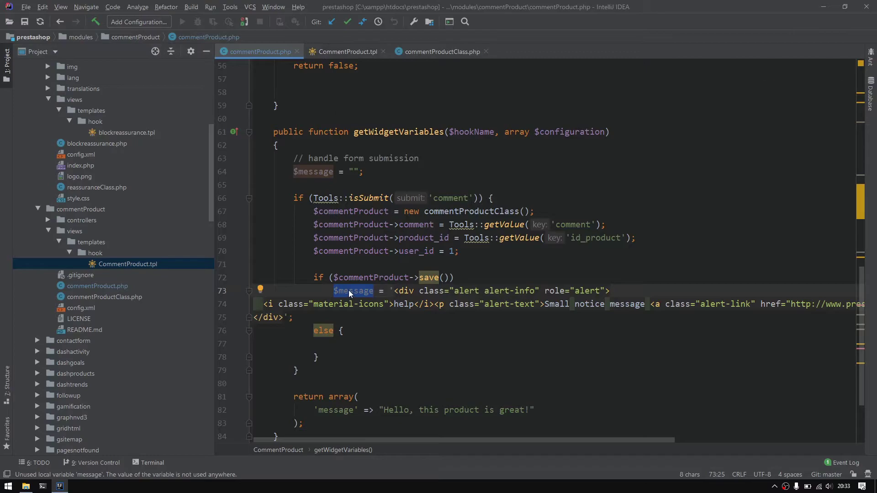
scroll("down", 3)
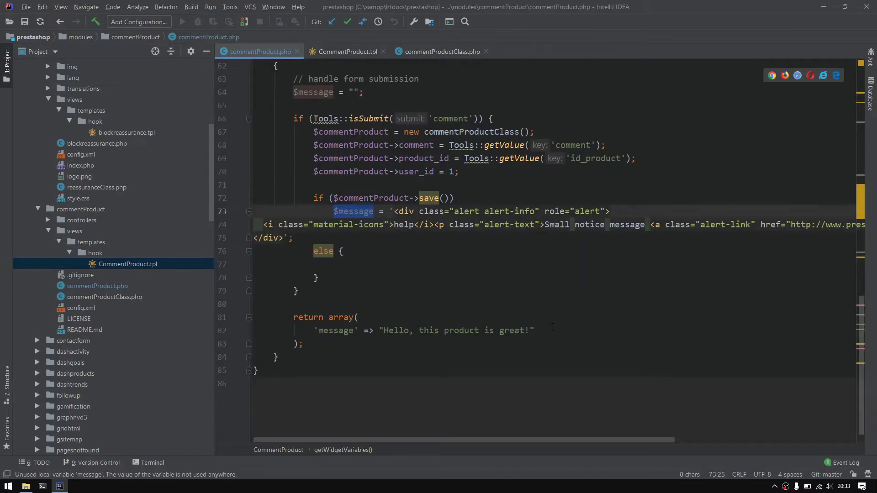
left_click(537, 331)
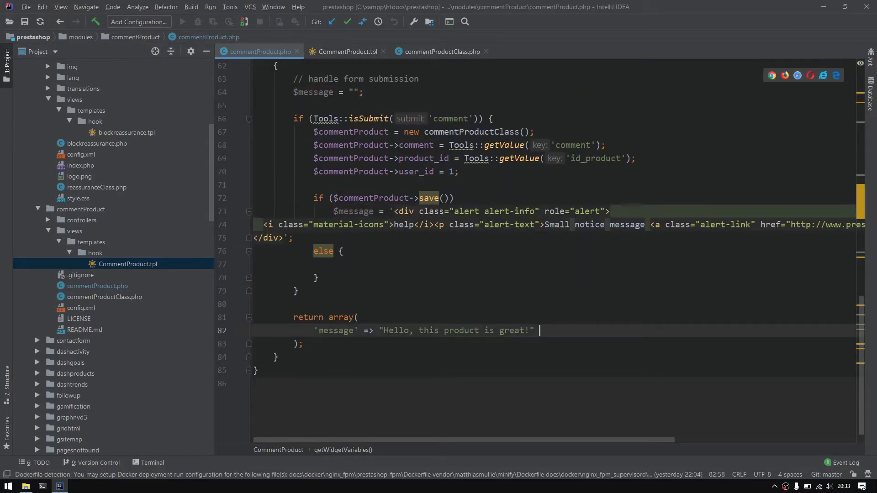
type(",")
type("'messageResult' => $message")
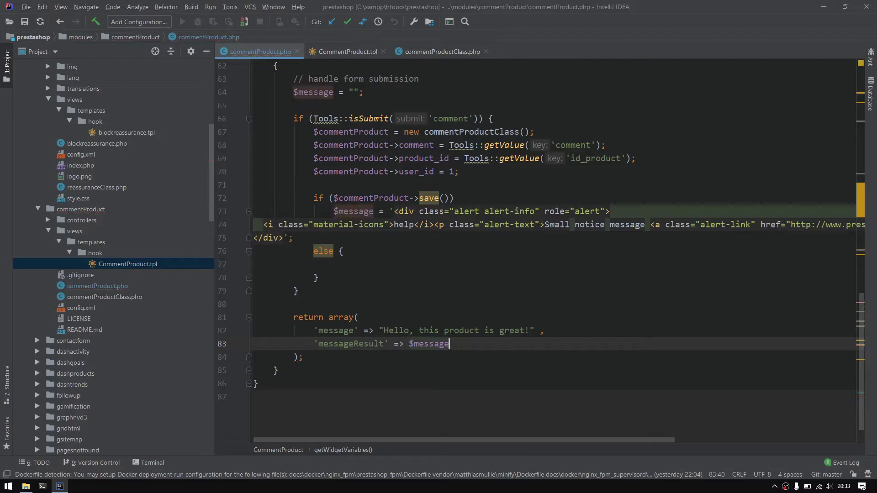
- Output {$messageResult} on a new line above the form in CommentProduct.tpl
left_click(347, 52)
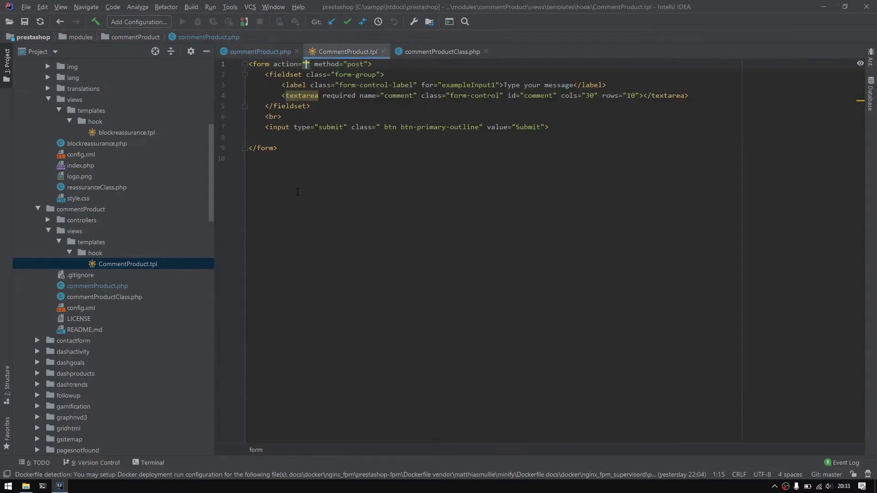
key("Enter")
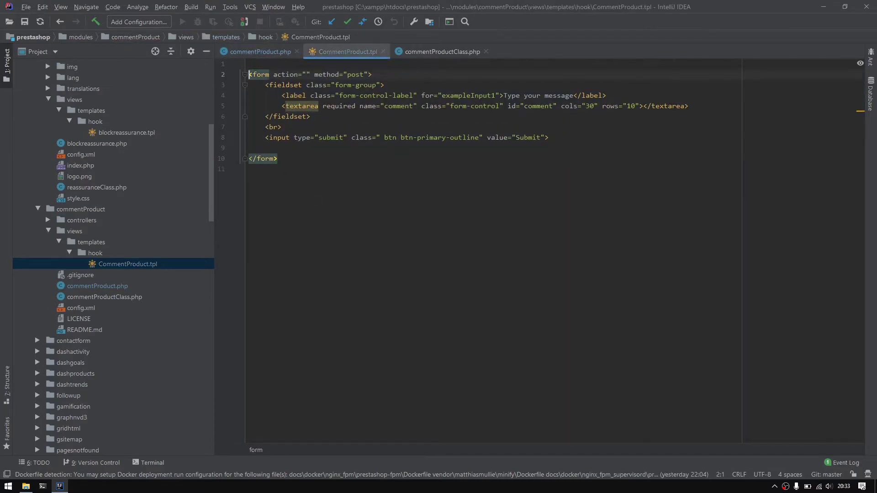
type("{")
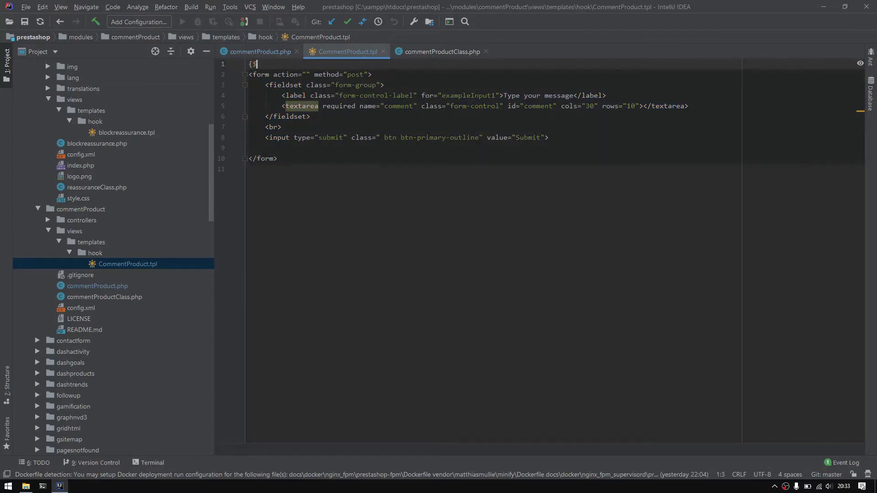
type("$messageResult")
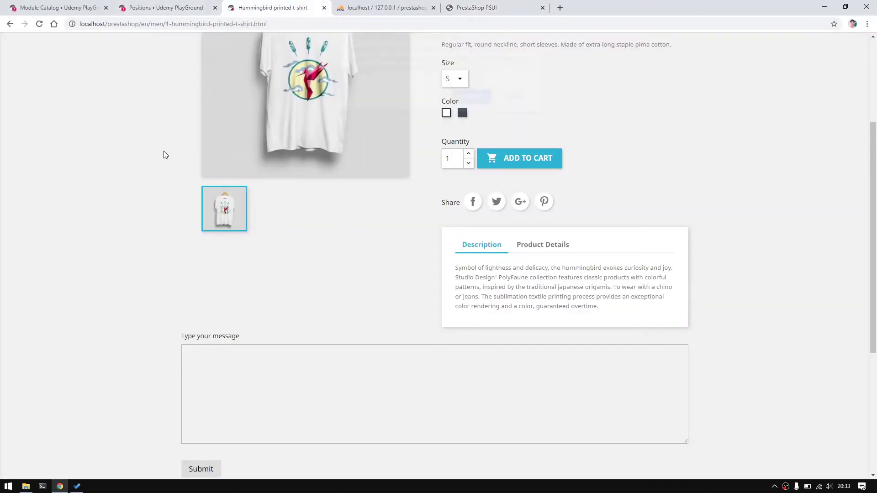
- Inspect the raw alert HTML printed above the comment form, then return to the IDE
scroll("down", 3)
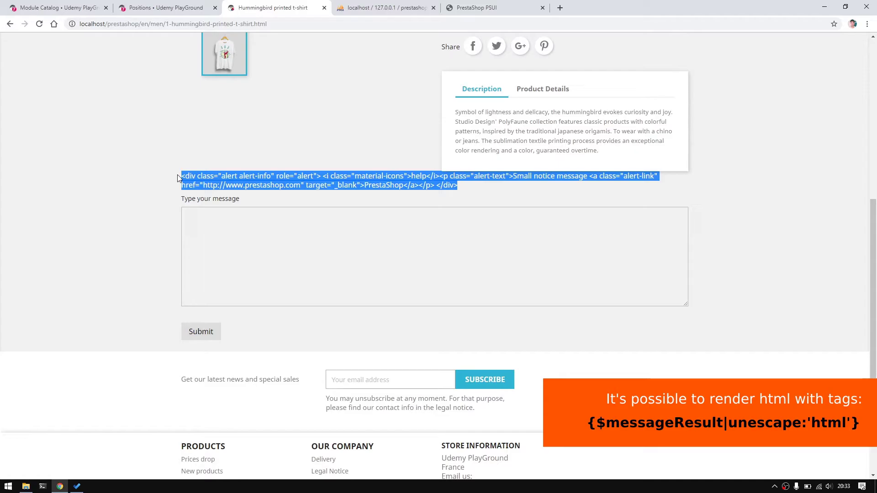
left_click(58, 486)
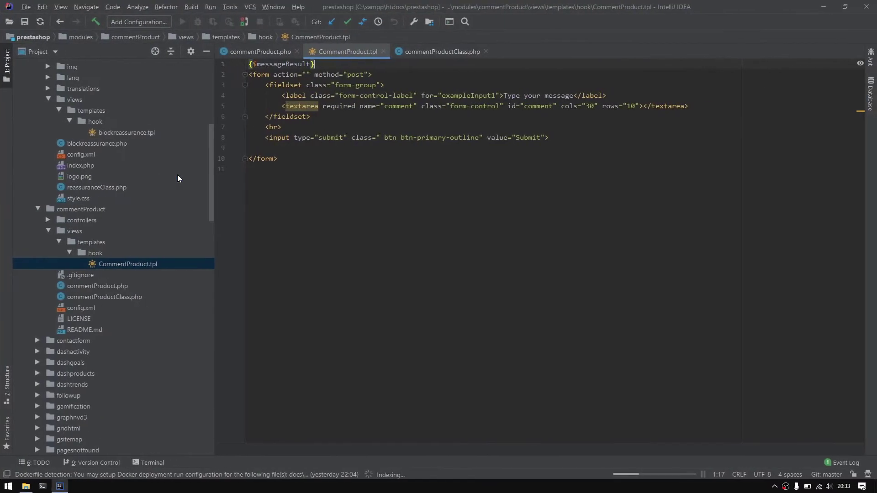
- Set $message = true; after the successful save() check in commentProduct.php
left_click(258, 51)
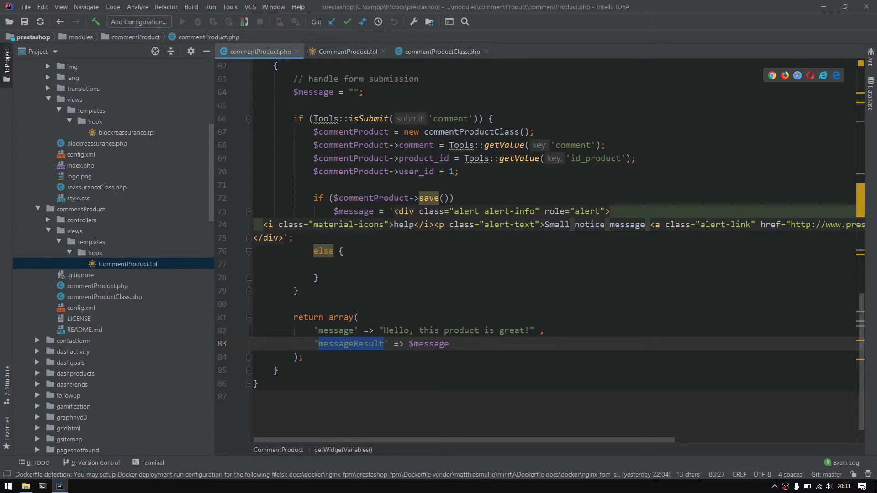
left_click(347, 51)
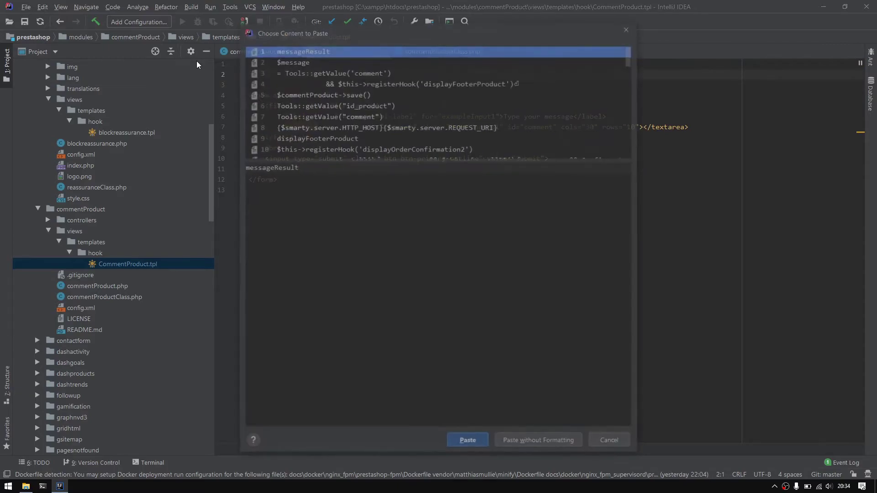
left_click(467, 439)
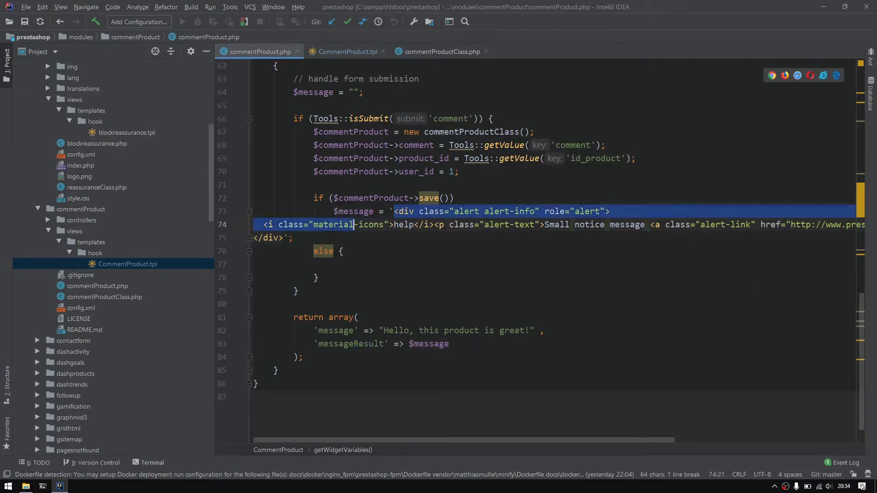
left_click(347, 51)
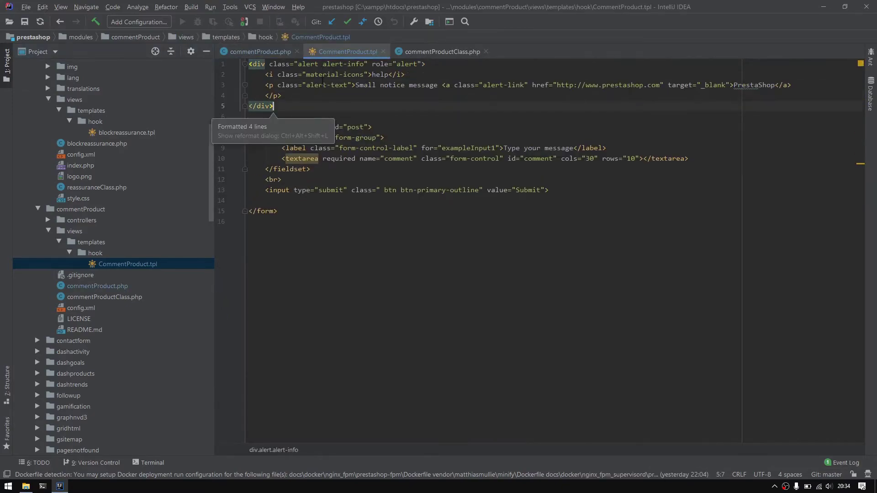
left_click(256, 51)
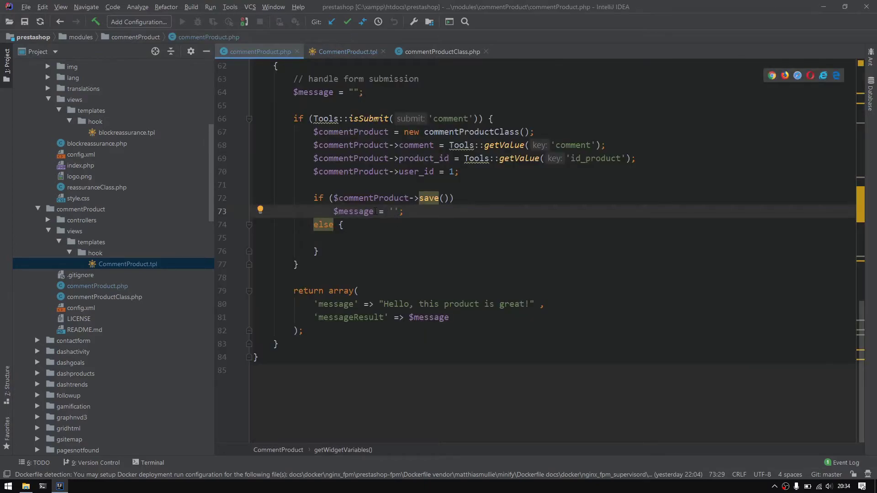
type("true")
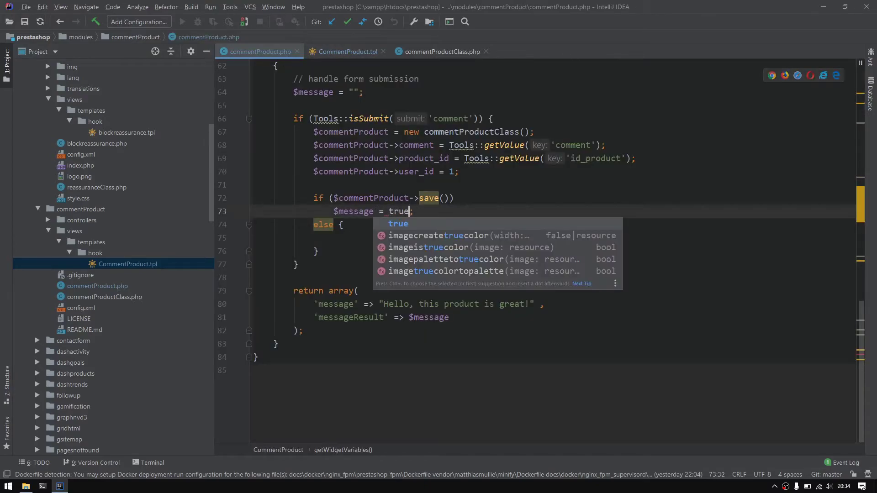
key("Escape")
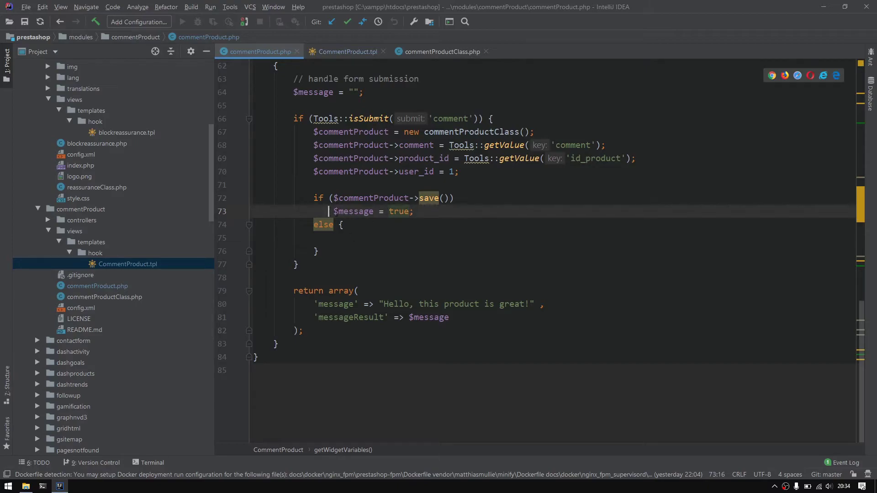
type("$message = true;")
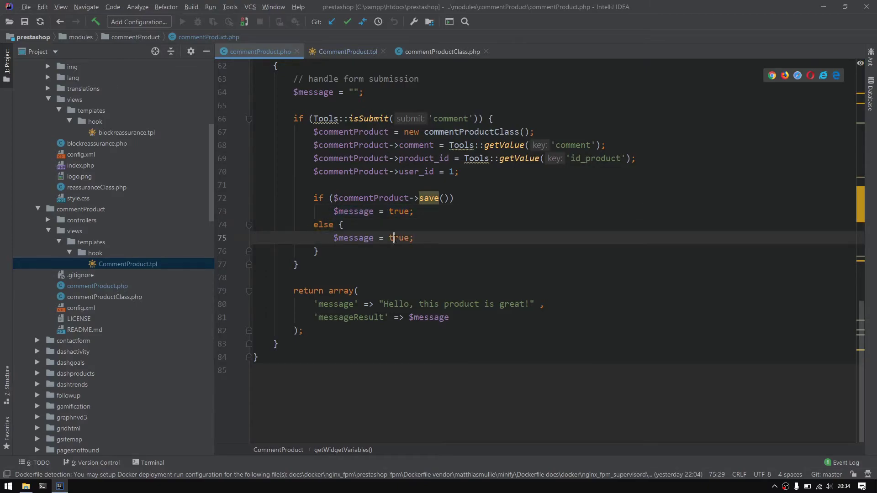
- Set $message = false; in the else branch and open CommentProduct.tpl
type("false")
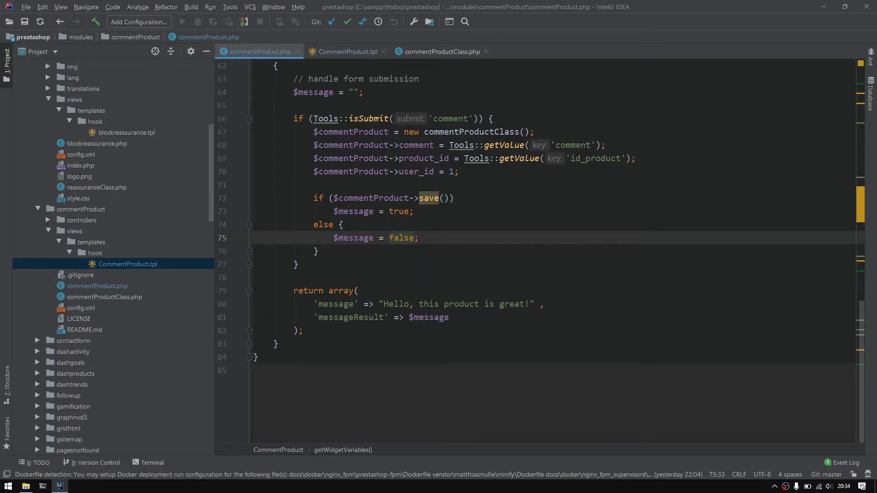
left_click(347, 51)
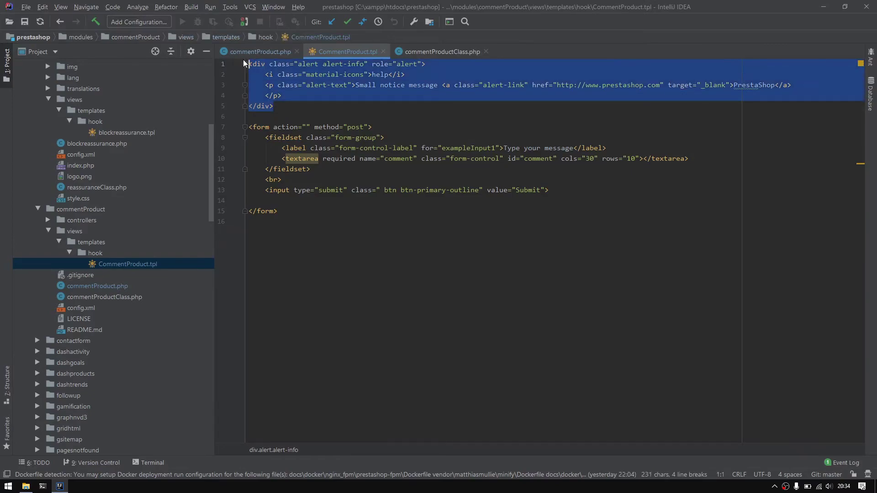
left_click(258, 51)
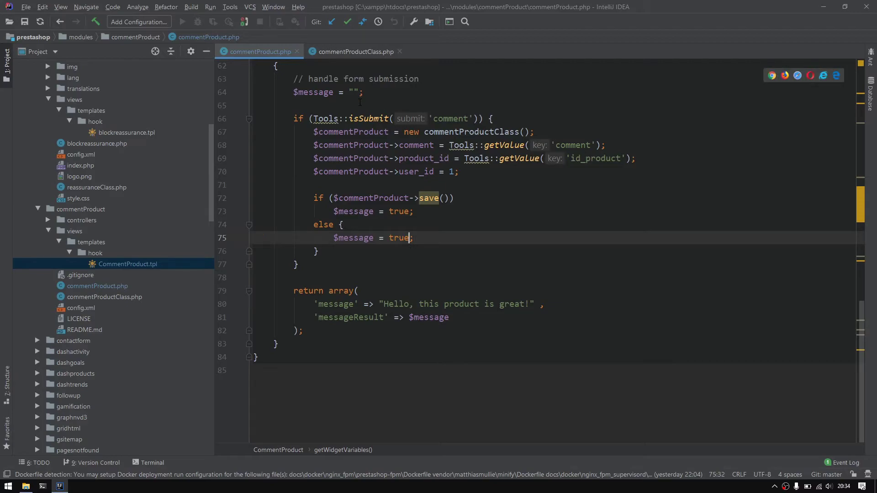
type("false")
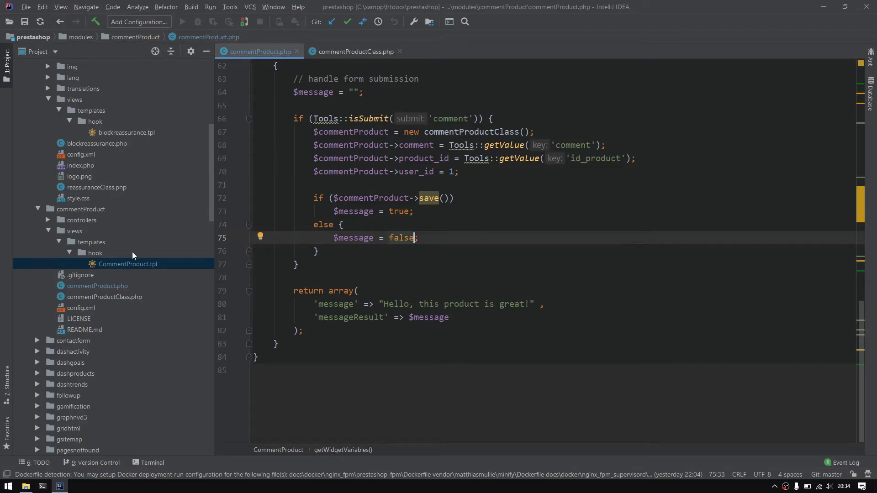
double_click(126, 263)
type("{")
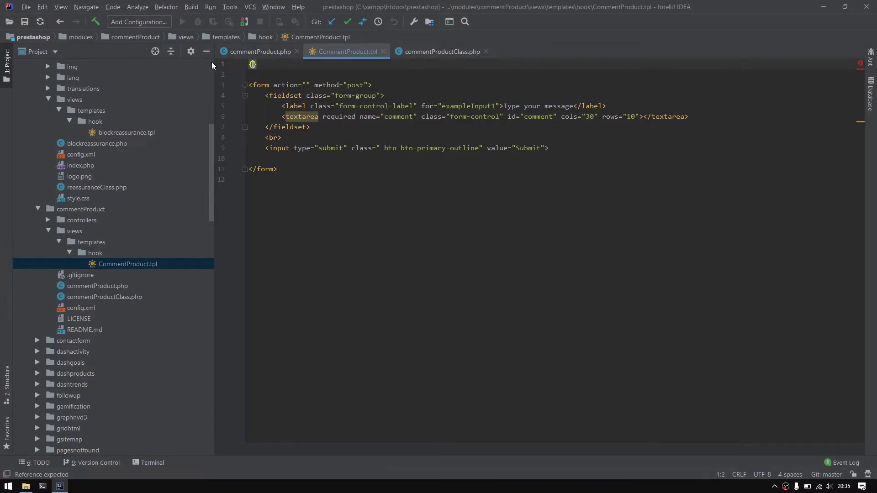
- Wrap the alert div in {if $messageResult} with an {else} branch in the template
type("if $")
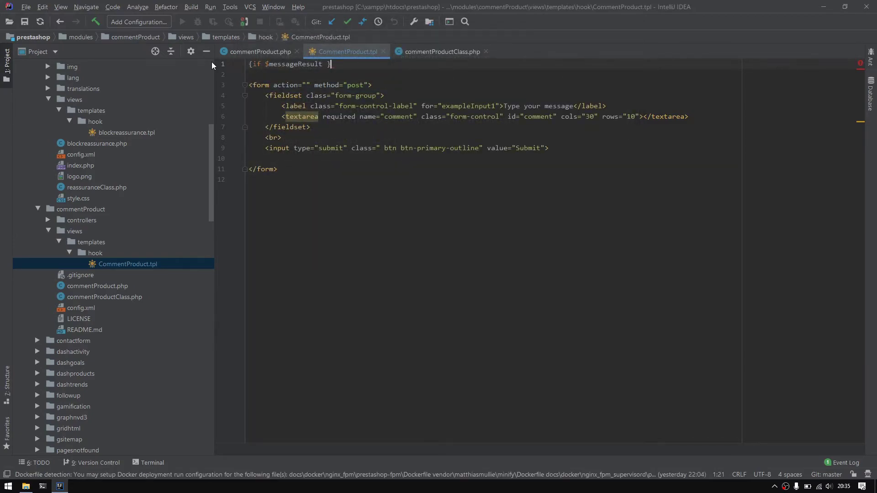
type("messageResult")
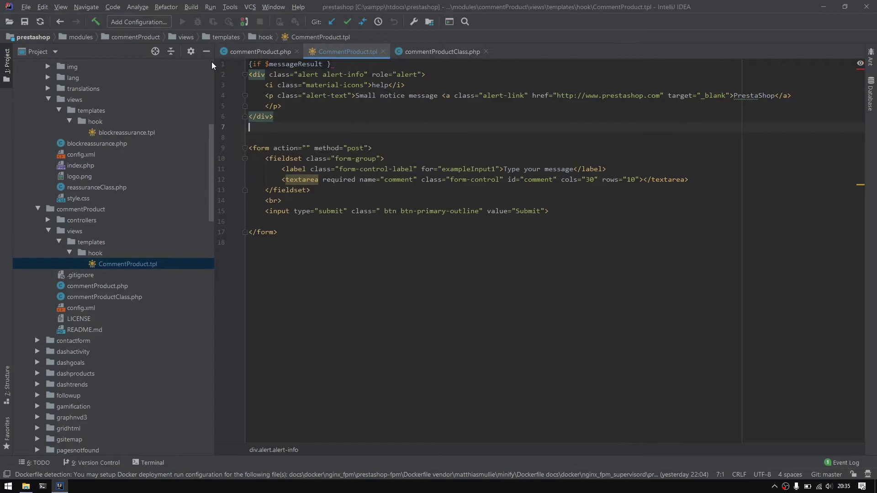
type("{")
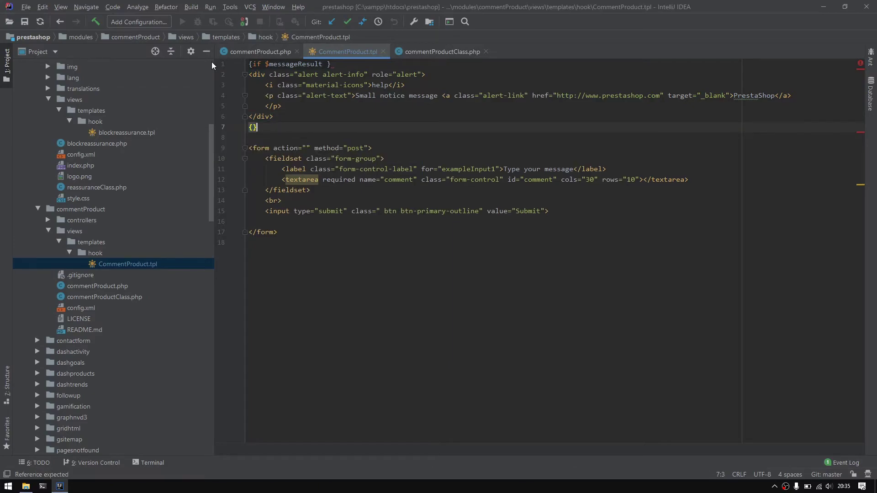
type("else")
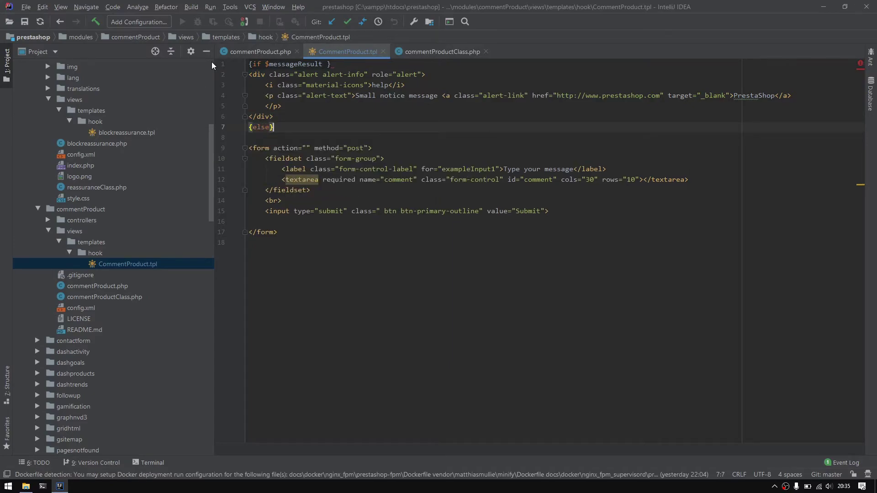
- Add the 'Something went wrong herer!!!!' error text in the else branch and close with {/if}
right_click(261, 127)
type("Sometghin ")
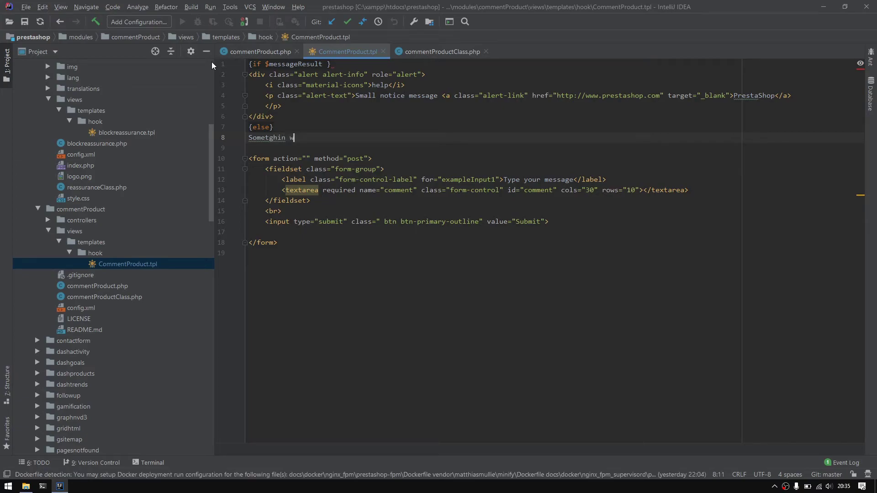
type("went wro")
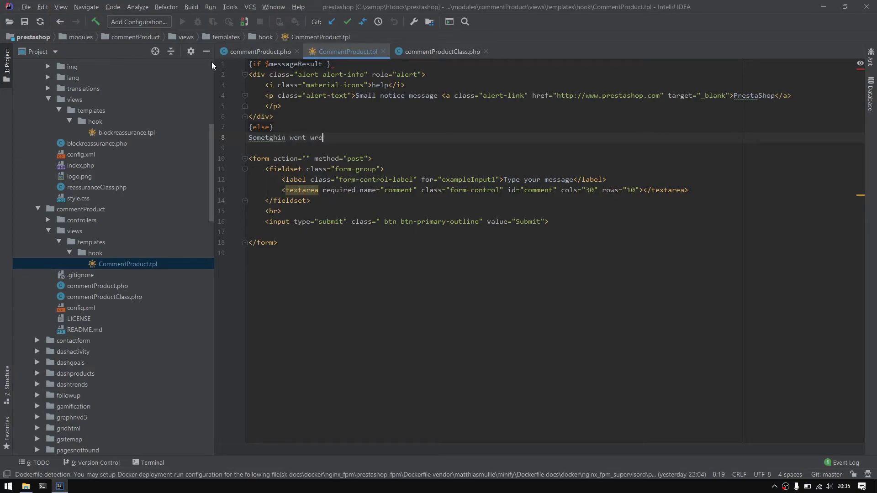
type("ng herer!!!!")
type("{")
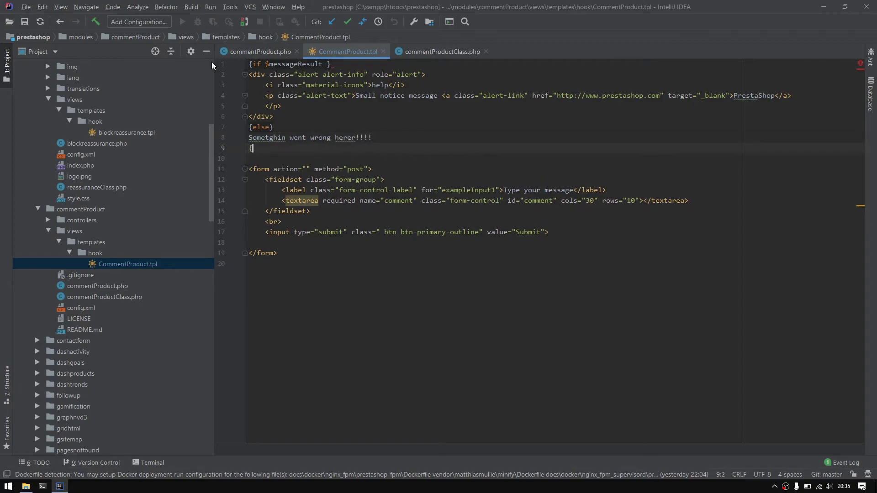
type("/if}")
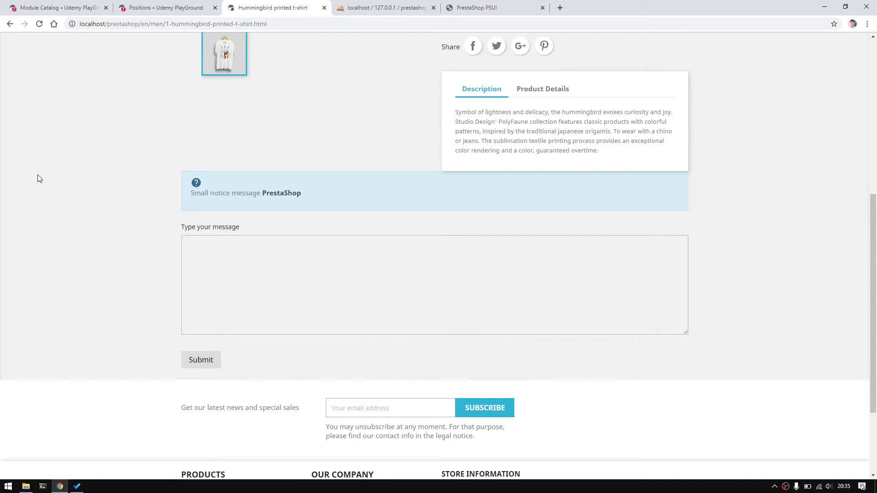
mouse_move(272, 198)
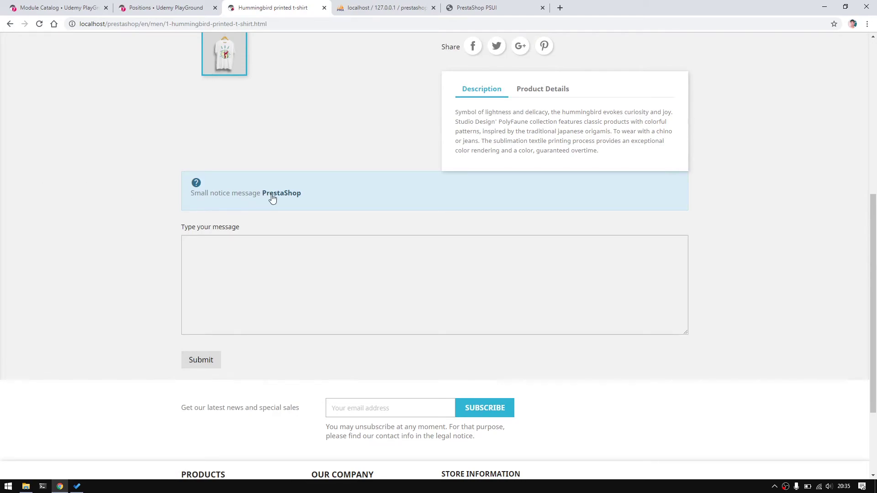
- Switch back to IntelliJ IDEA after checking the alert on the product page
left_click(58, 485)
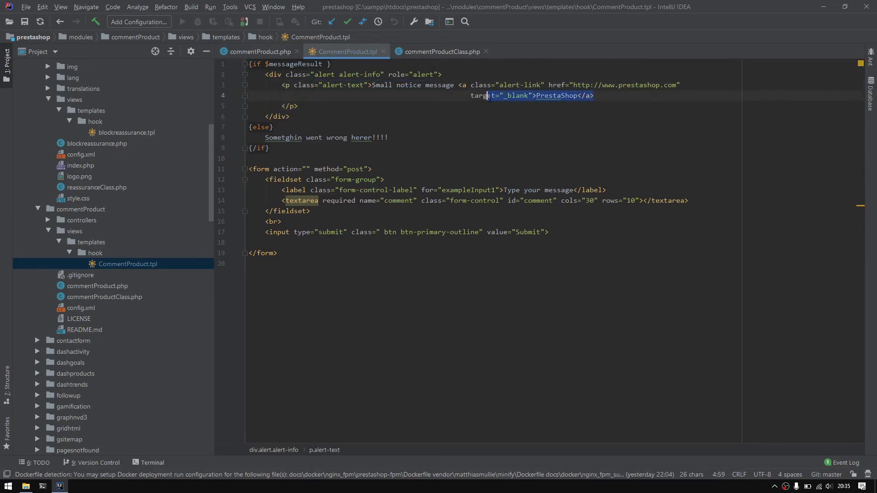
- Delete the PrestaShop link from the alert and select the notice wording to replace it
key("Delete")
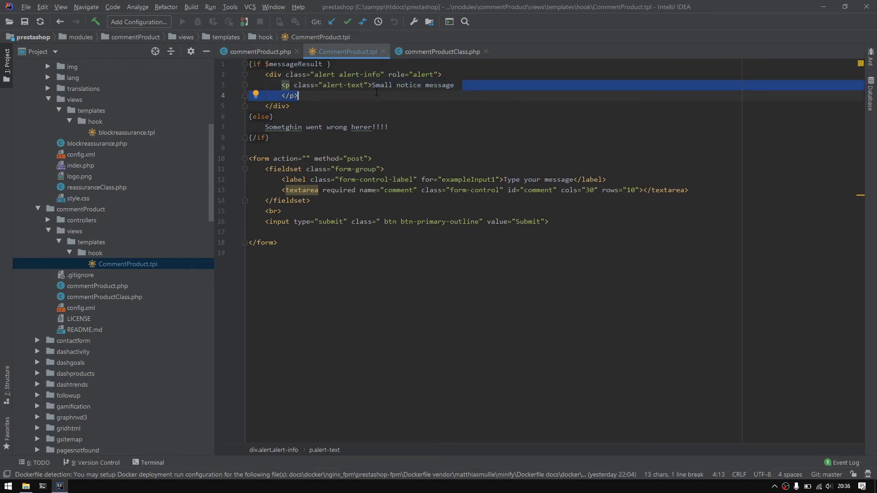
left_click(459, 85)
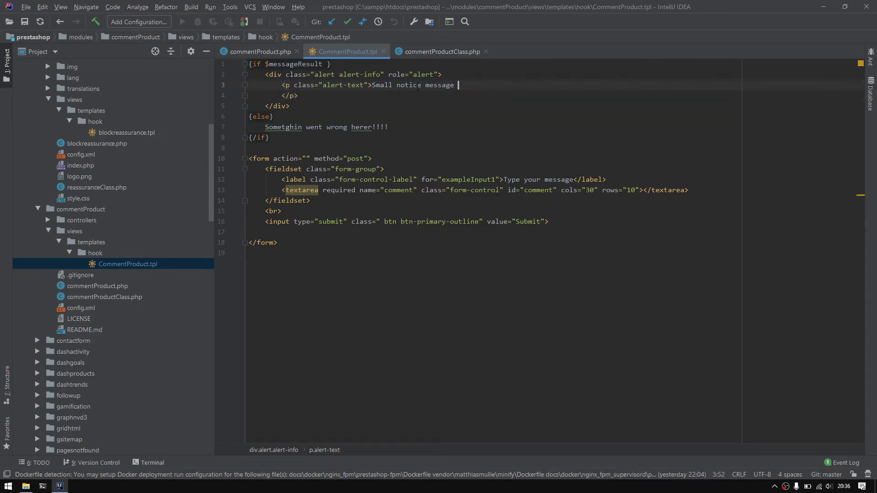
double_click(395, 85)
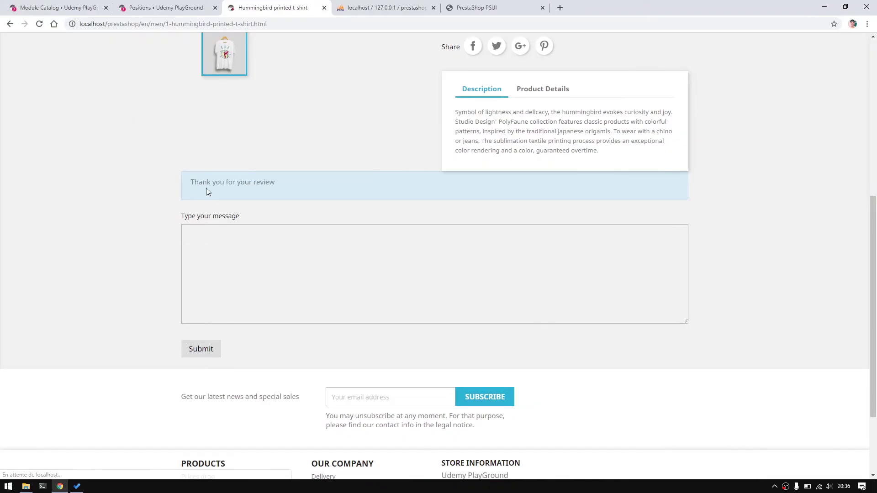
- Reload the t-shirt page and confirm form resubmission to show the green success alert
left_click(59, 485)
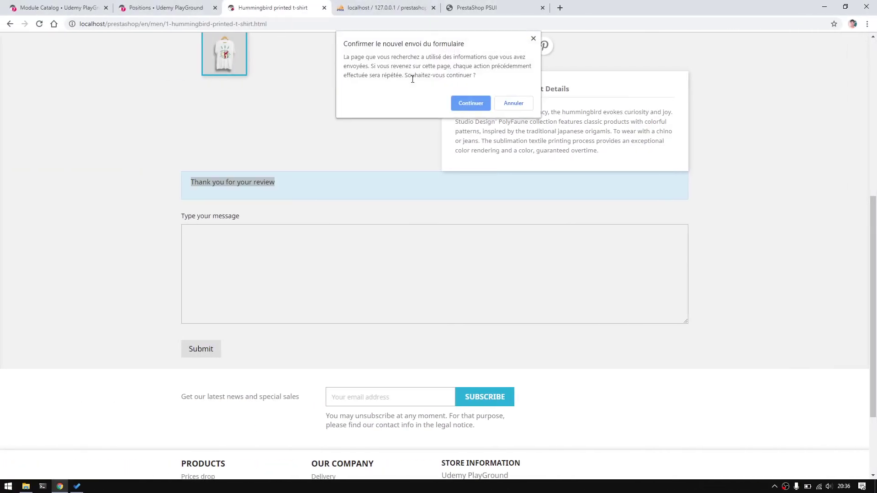
left_click(469, 104)
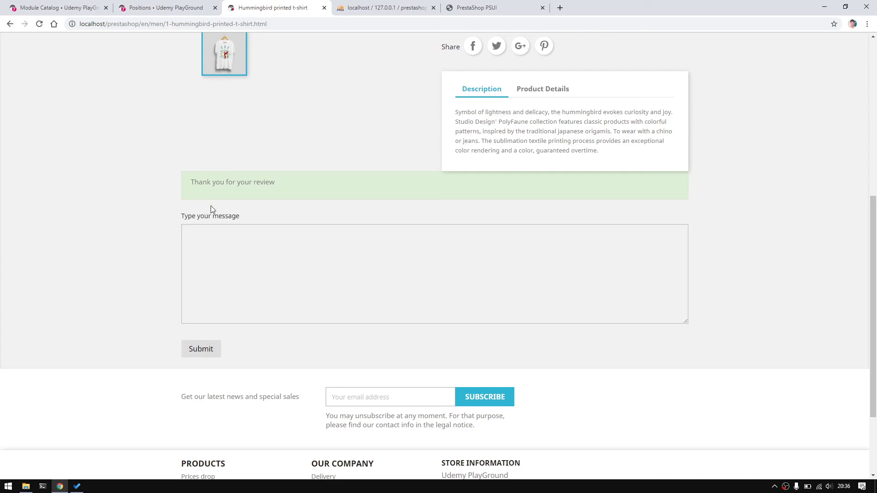
mouse_move(385, 7)
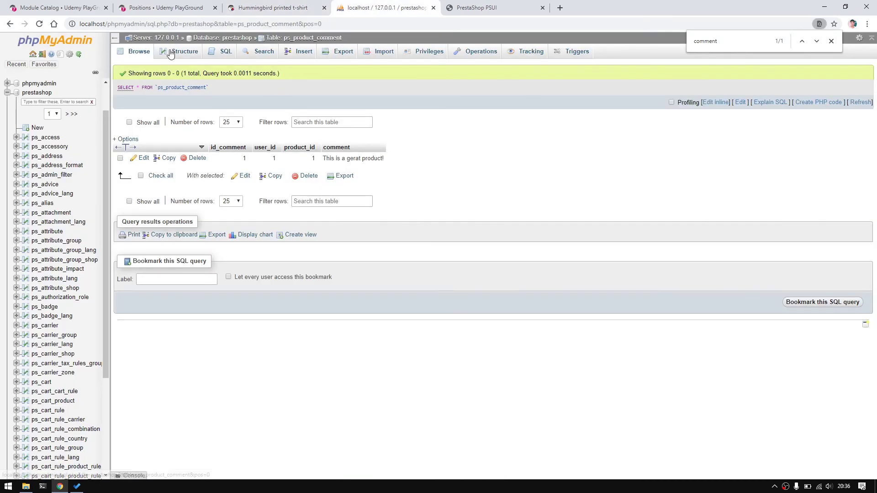
mouse_move(179, 112)
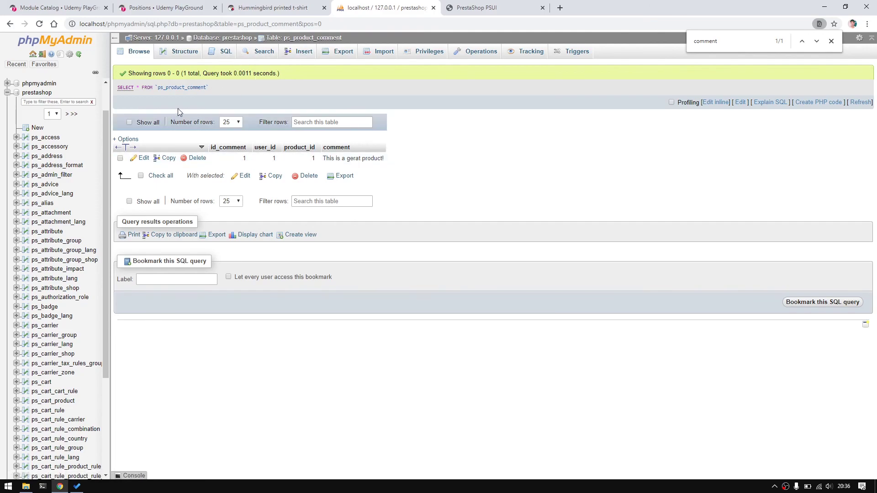
mouse_move(304, 37)
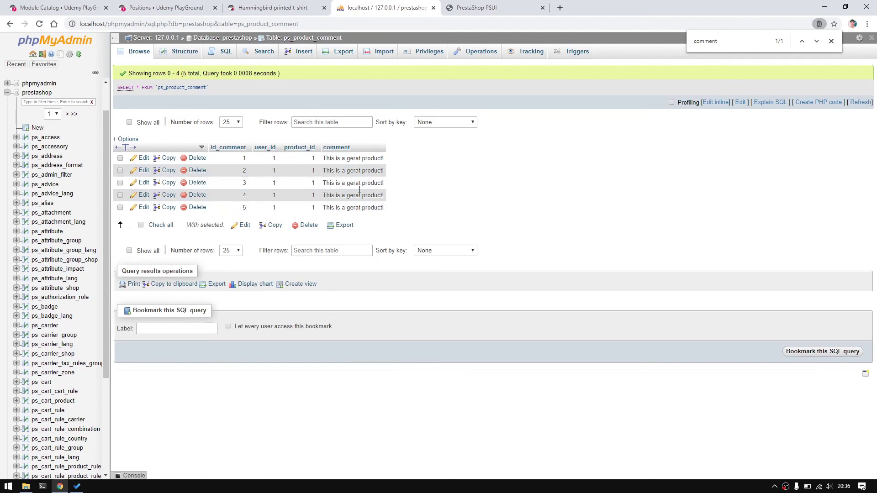
mouse_move(165, 8)
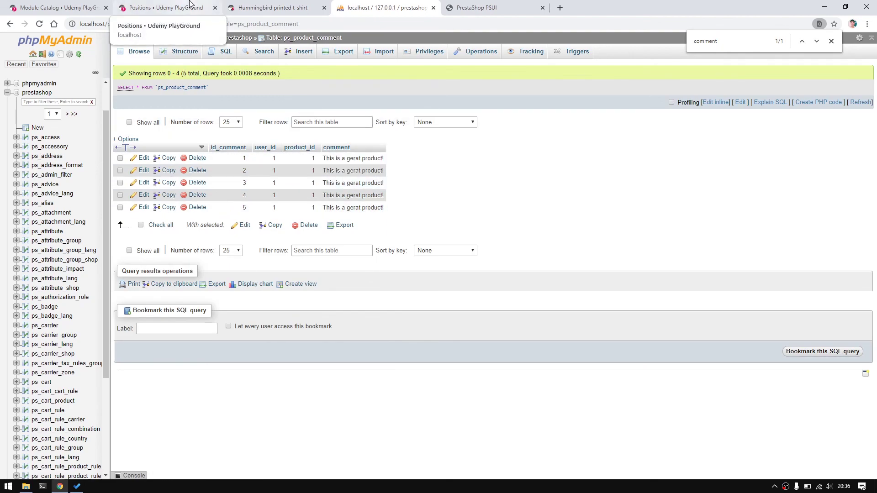
- Switch from phpMyAdmin back to the storefront tab with the review form
left_click(274, 7)
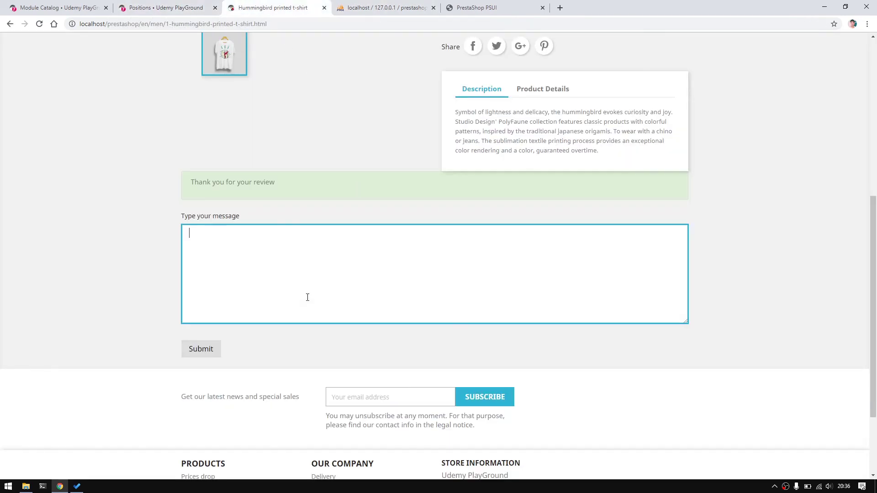